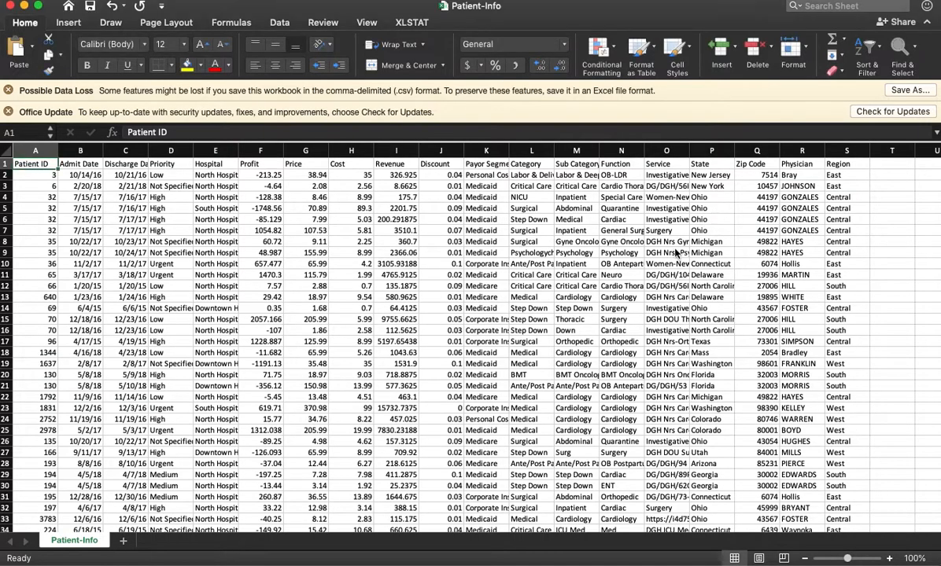
# - Insert a blank column D before Priority and head it 'time at hospital'
pyautogui.scroll(-3)
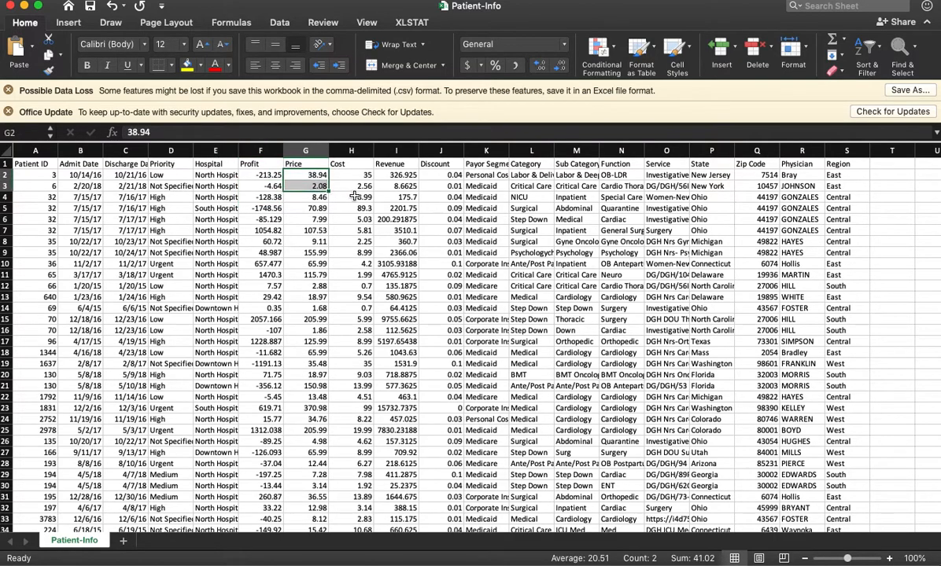
pyautogui.moveTo(486, 185)
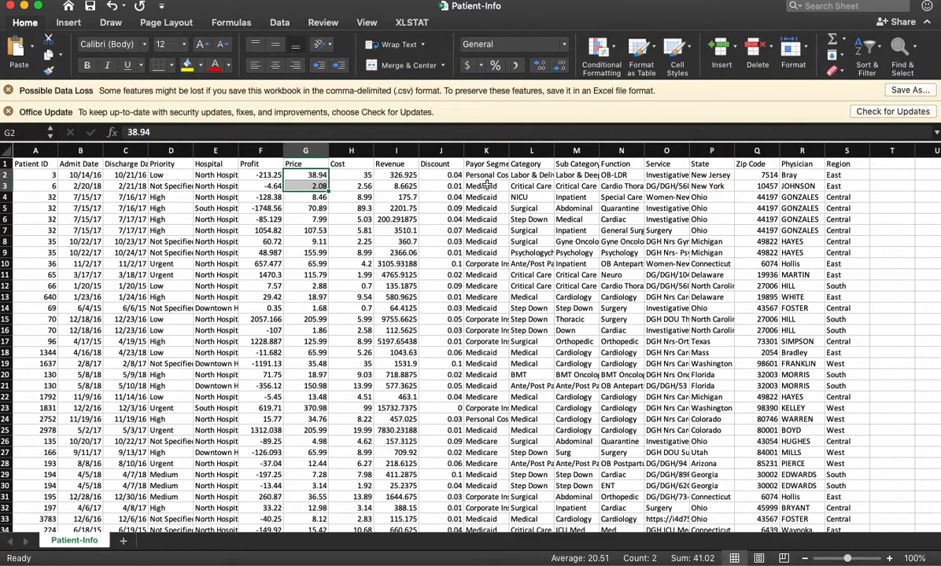
pyautogui.click(484, 197)
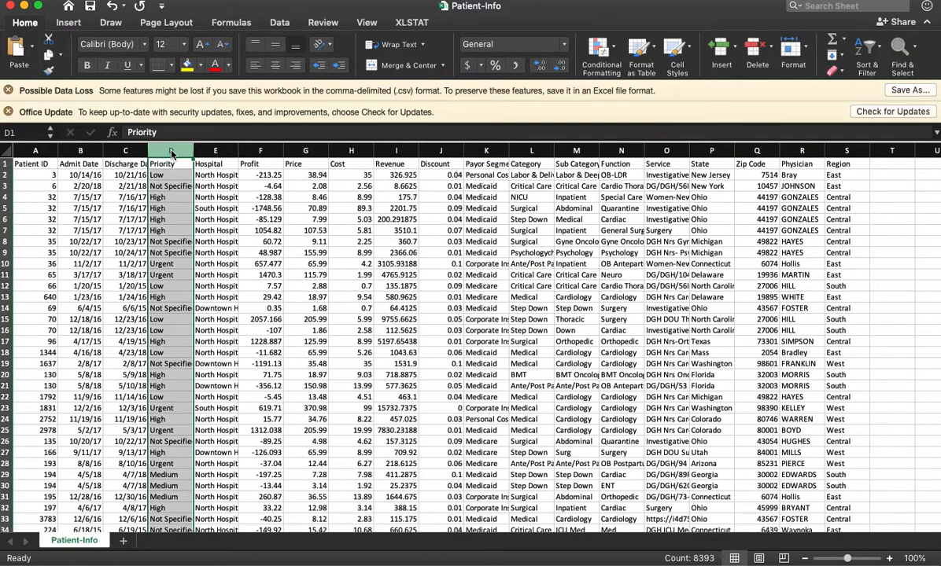
pyautogui.rightClick(170, 154)
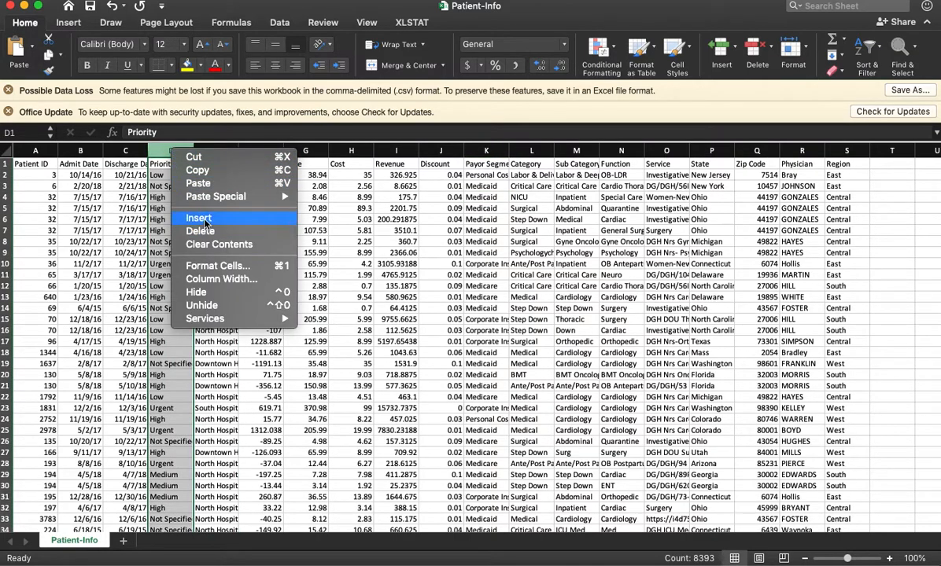
pyautogui.click(198, 217)
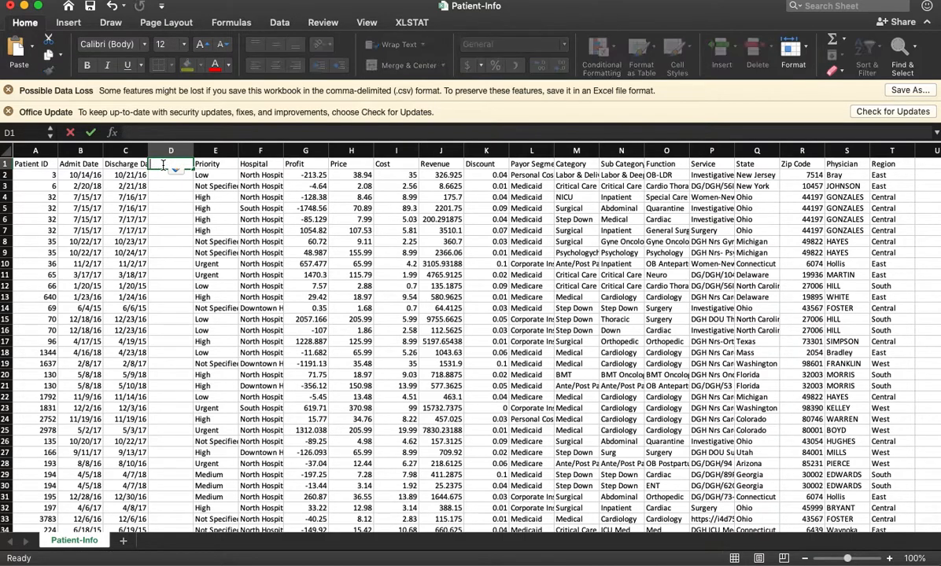
pyautogui.write('t')
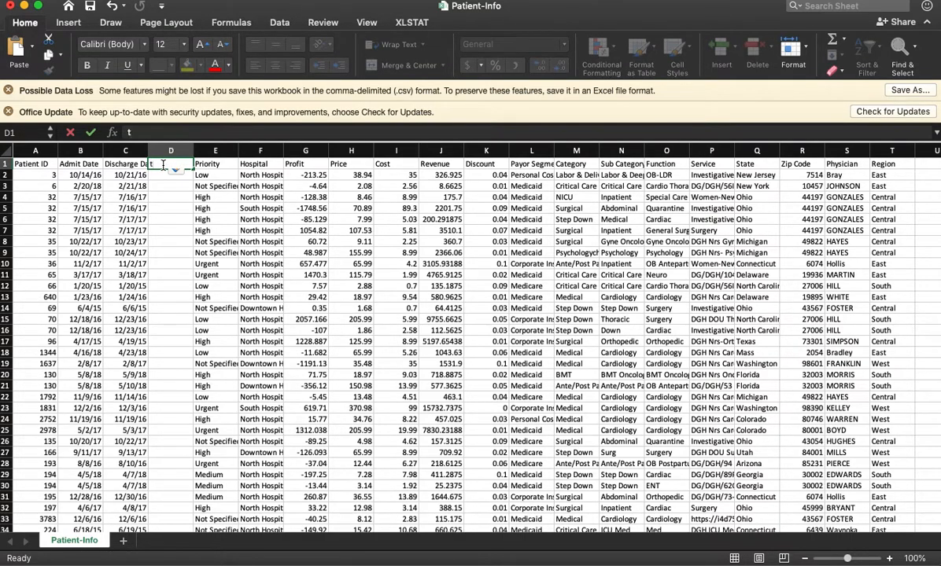
pyautogui.write('time at hosp')
pyautogui.click(170, 174)
pyautogui.write('=C2')
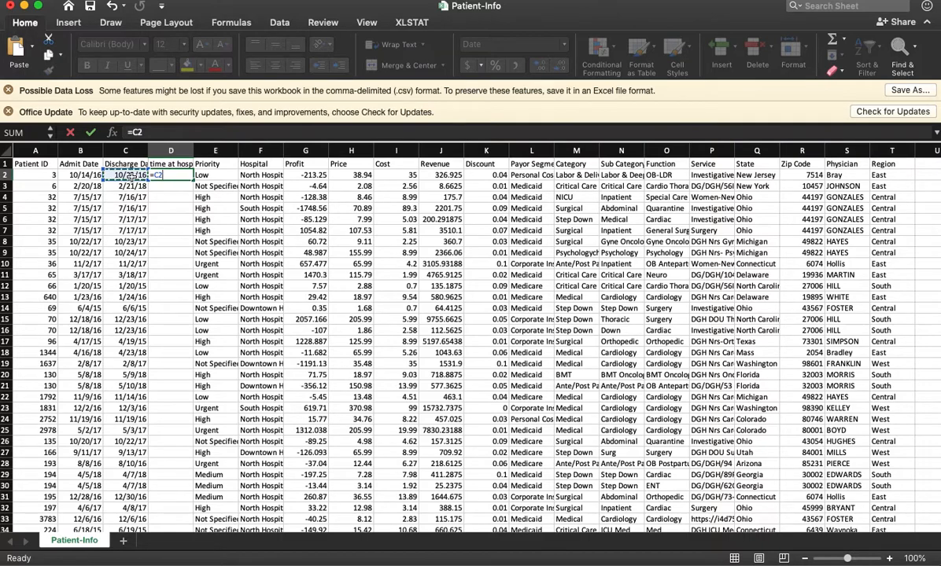
# - Fill D with =C2-B2 (discharge minus admit days), shown as General numbers, and verify rows
pyautogui.write('-B2')
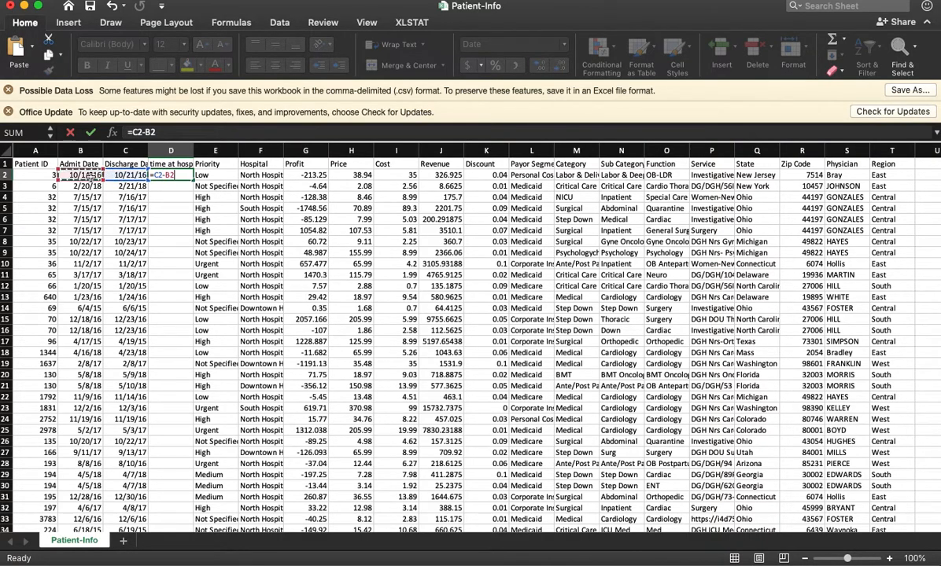
pyautogui.press('Return')
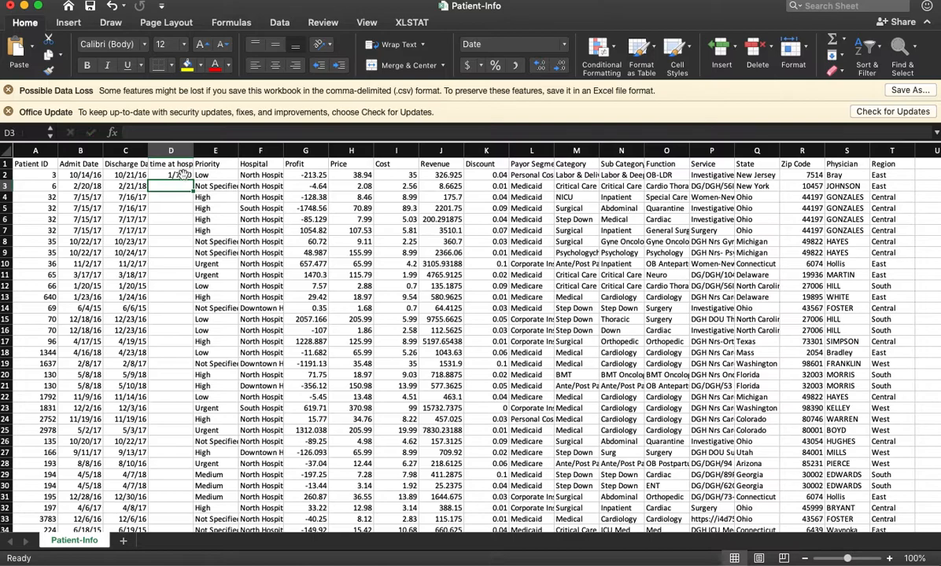
pyautogui.click(170, 175)
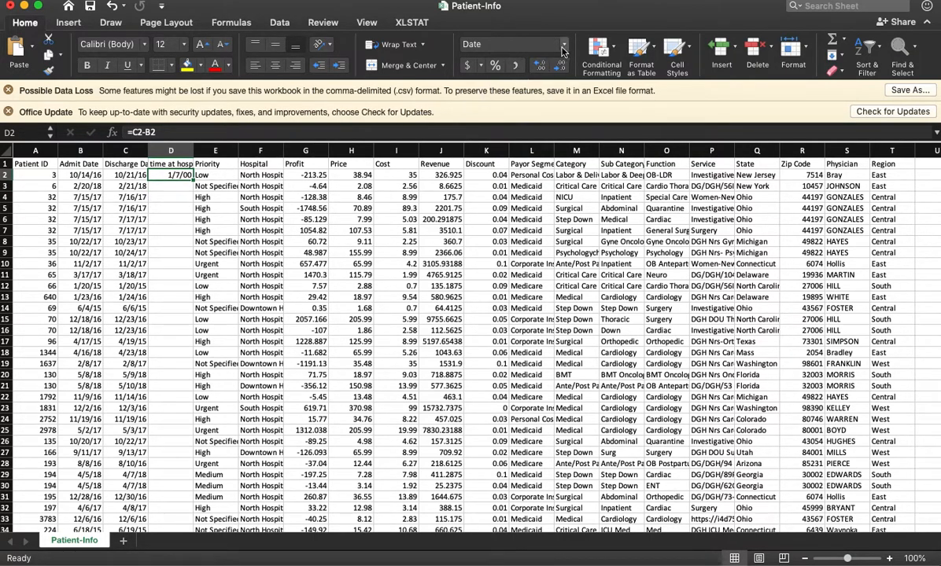
pyautogui.click(563, 44)
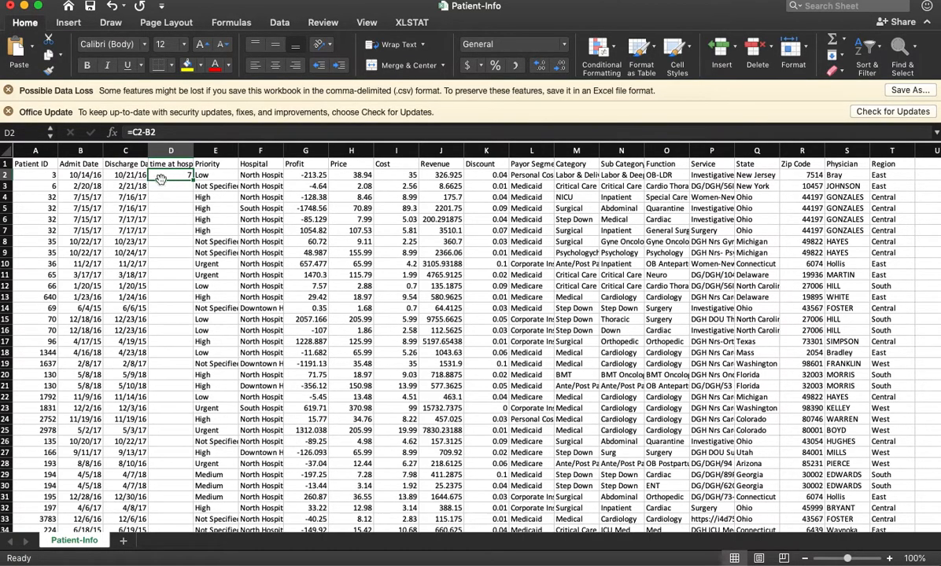
pyautogui.moveTo(192, 182)
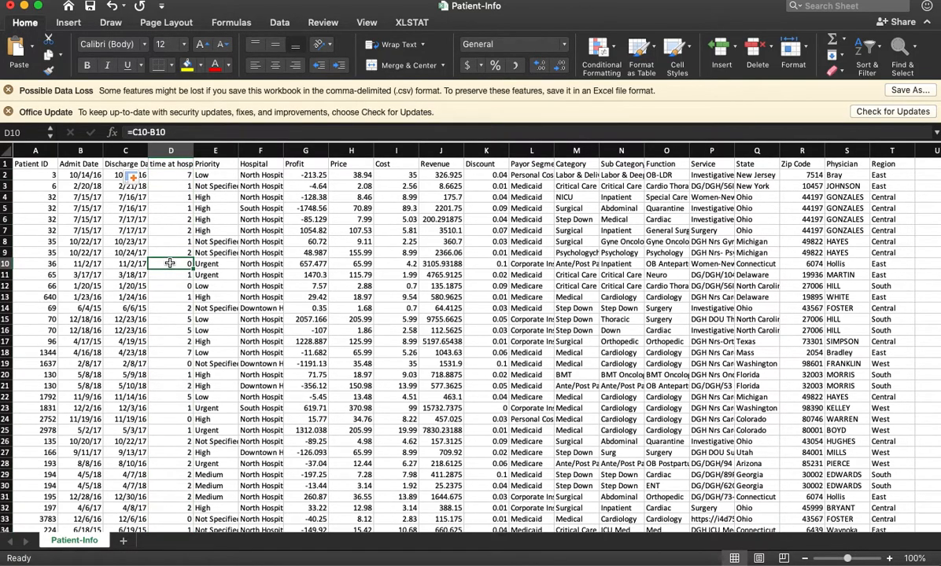
pyautogui.click(170, 330)
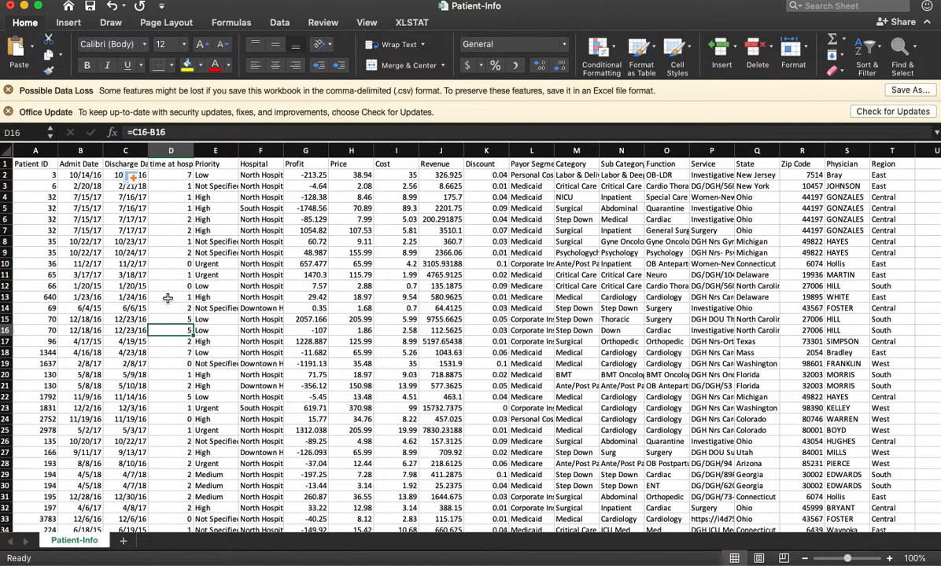
pyautogui.click(170, 296)
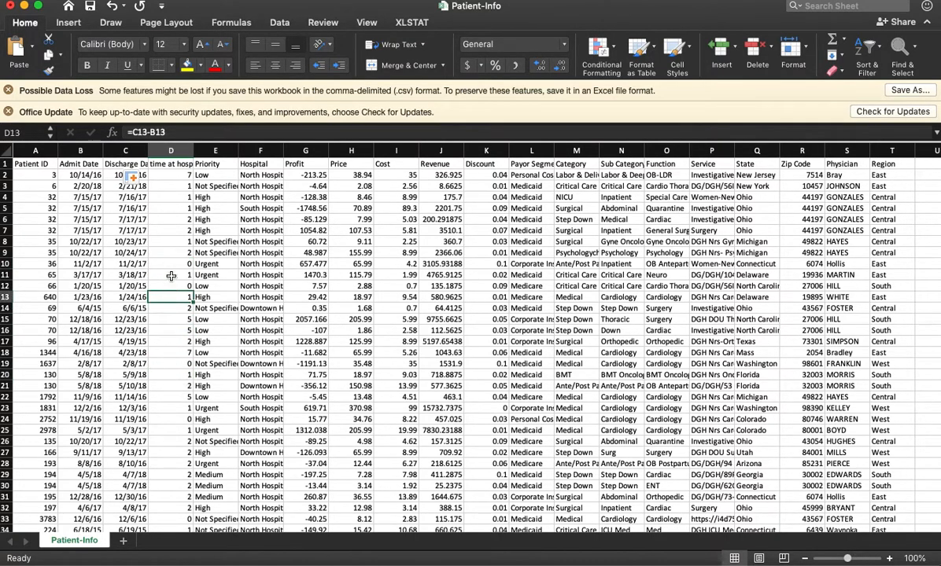
pyautogui.click(170, 151)
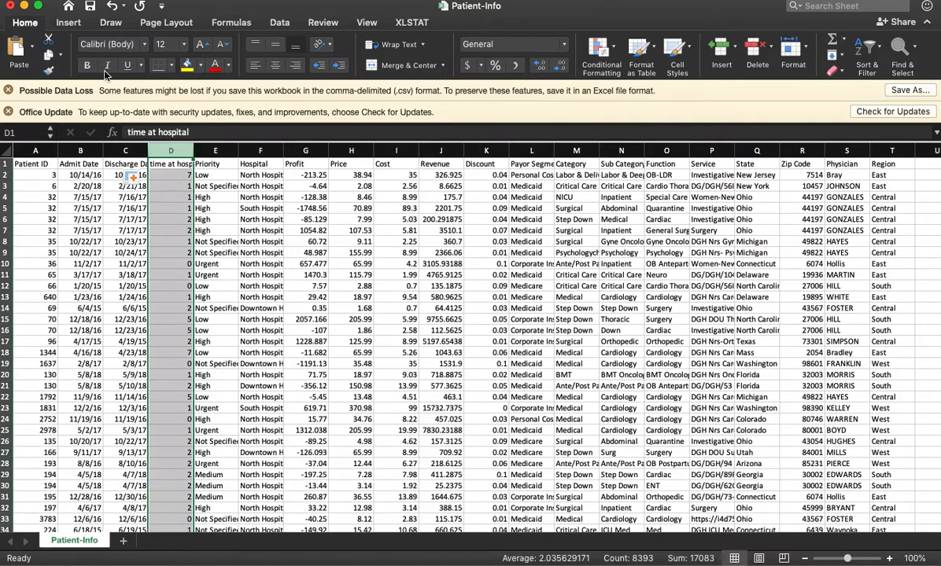
pyautogui.click(67, 22)
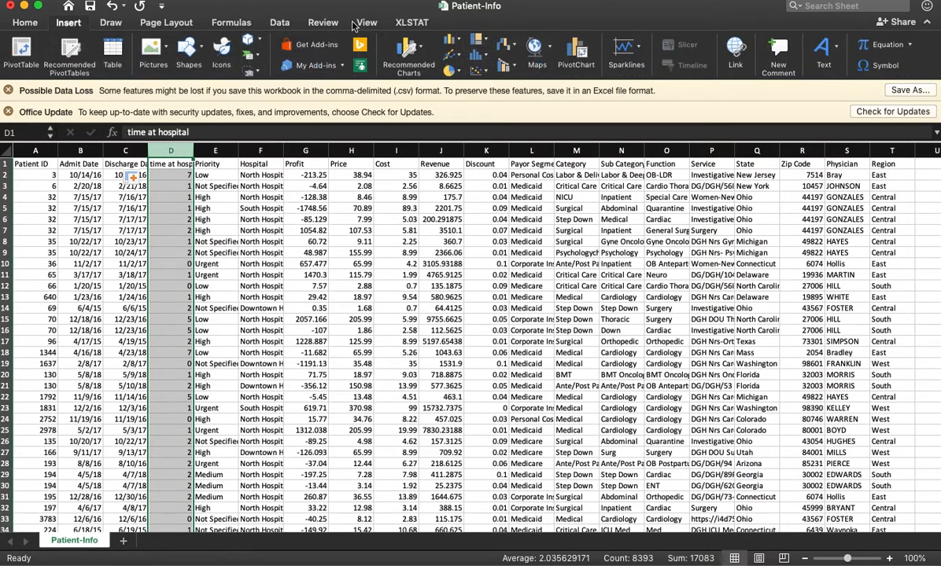
pyautogui.click(479, 51)
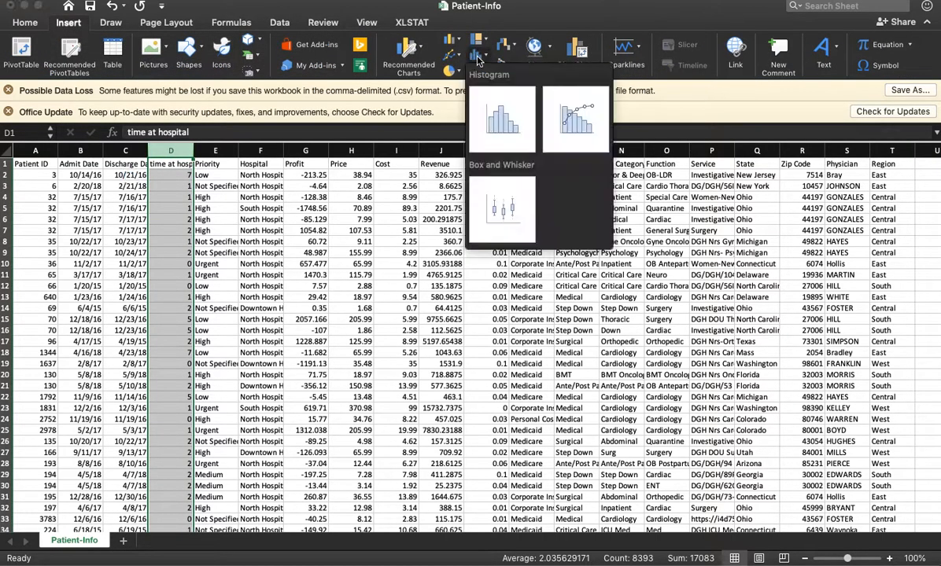
pyautogui.click(500, 118)
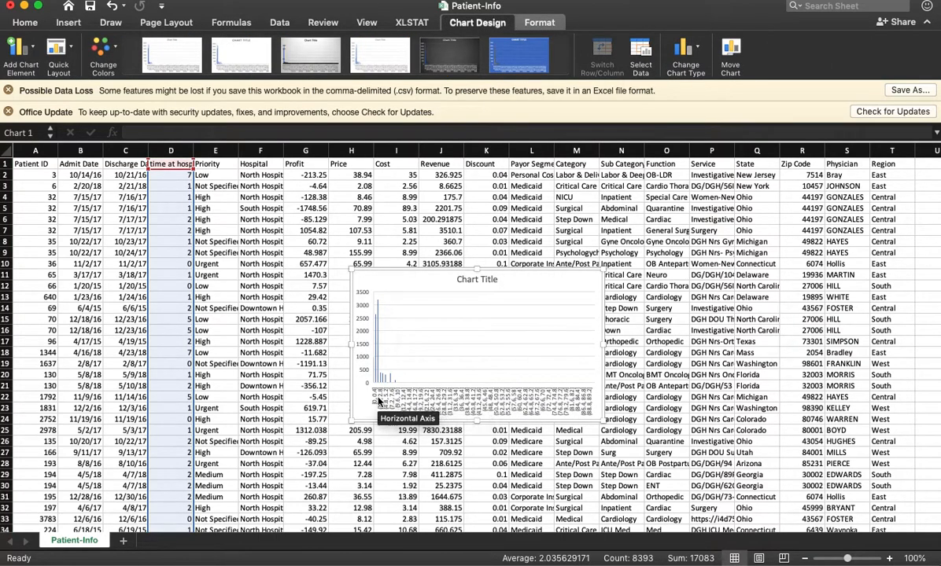
pyautogui.moveTo(598, 393)
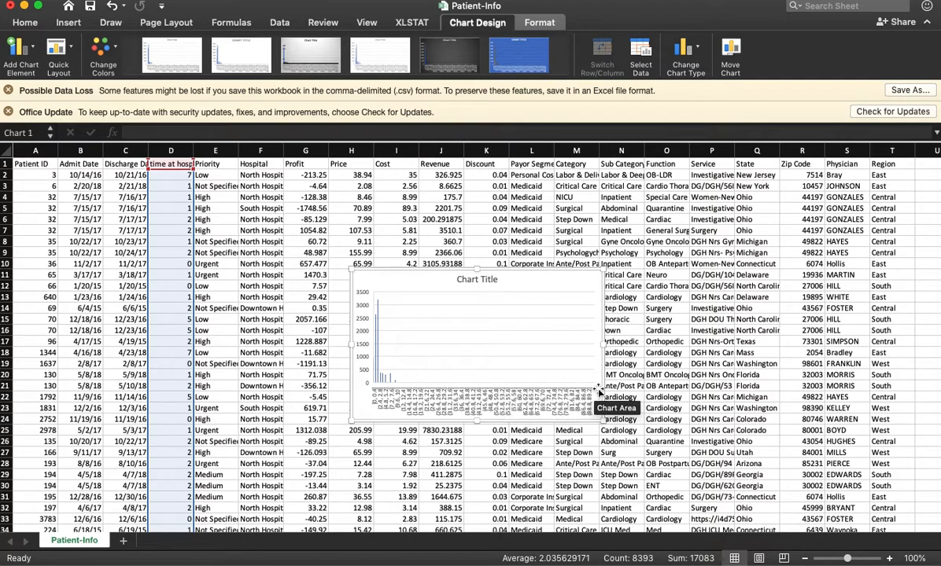
pyautogui.moveTo(393, 337)
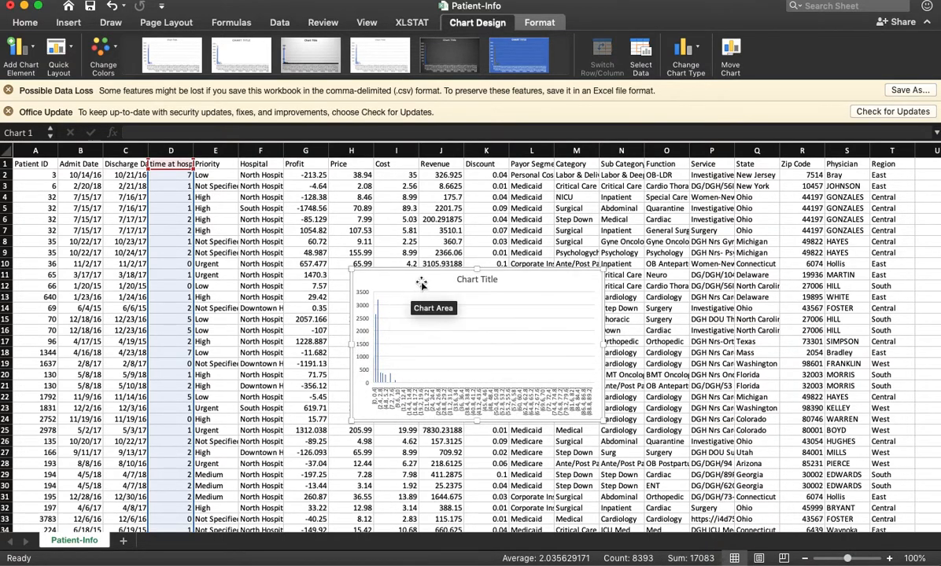
pyautogui.moveTo(429, 298)
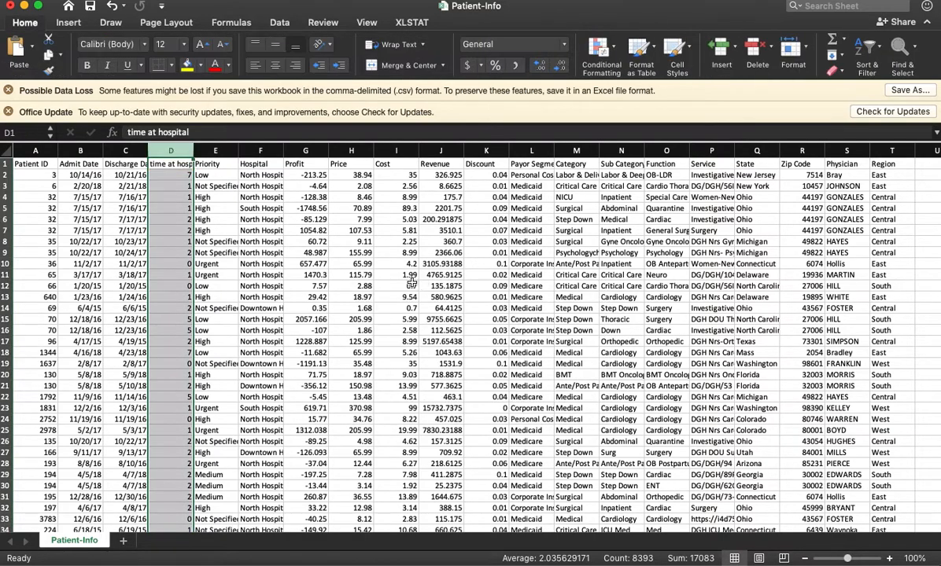
# - Format the patient data as a styled table with headers, ready to filter time at hospital
pyautogui.click(170, 264)
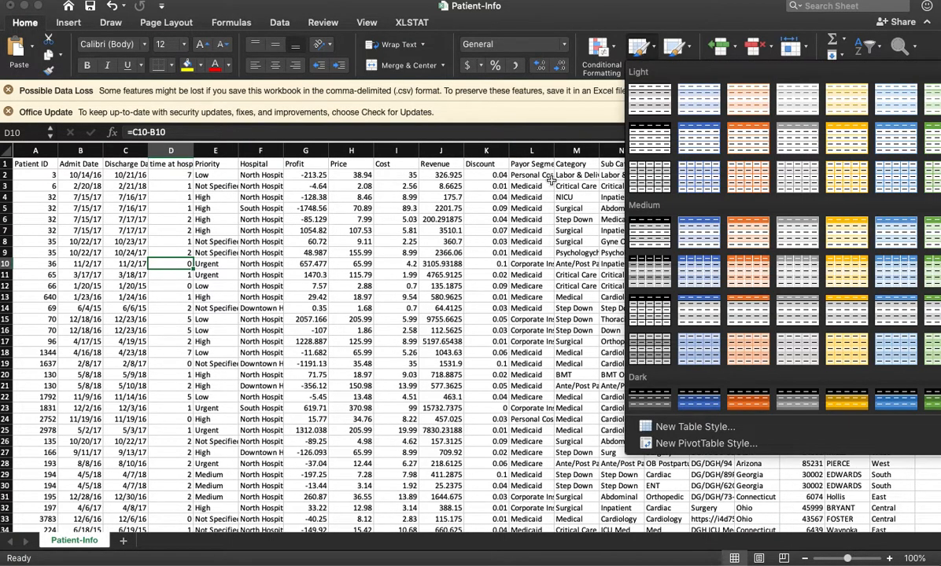
pyautogui.click(649, 97)
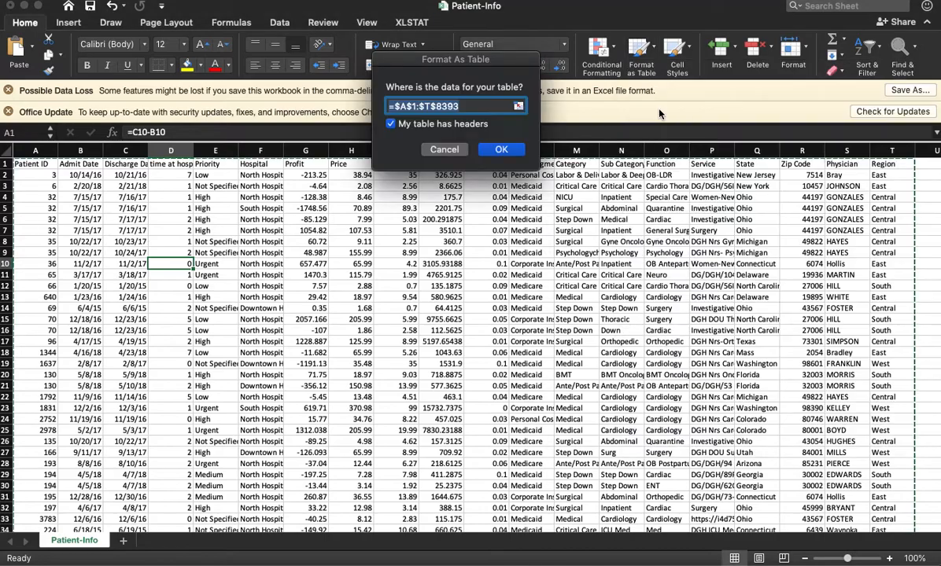
pyautogui.click(500, 150)
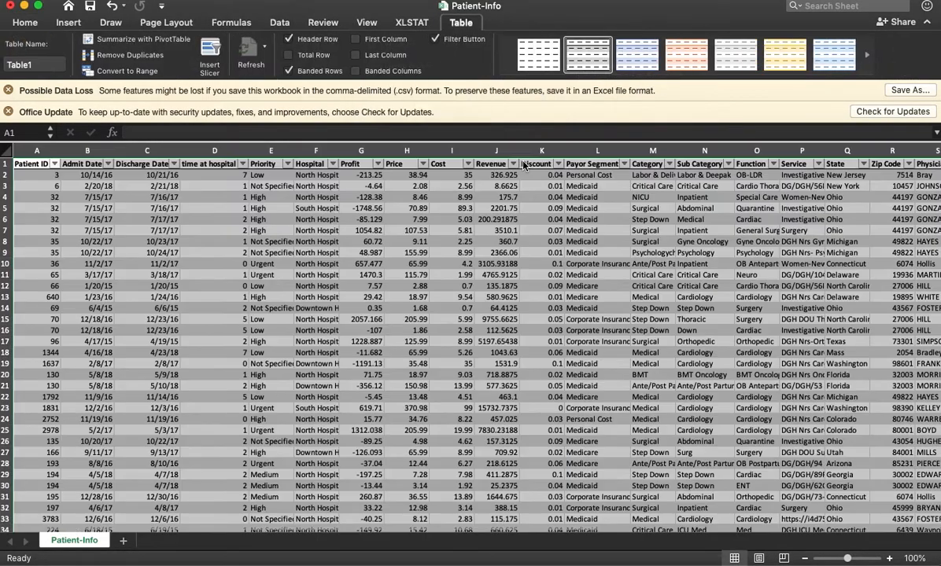
pyautogui.click(651, 296)
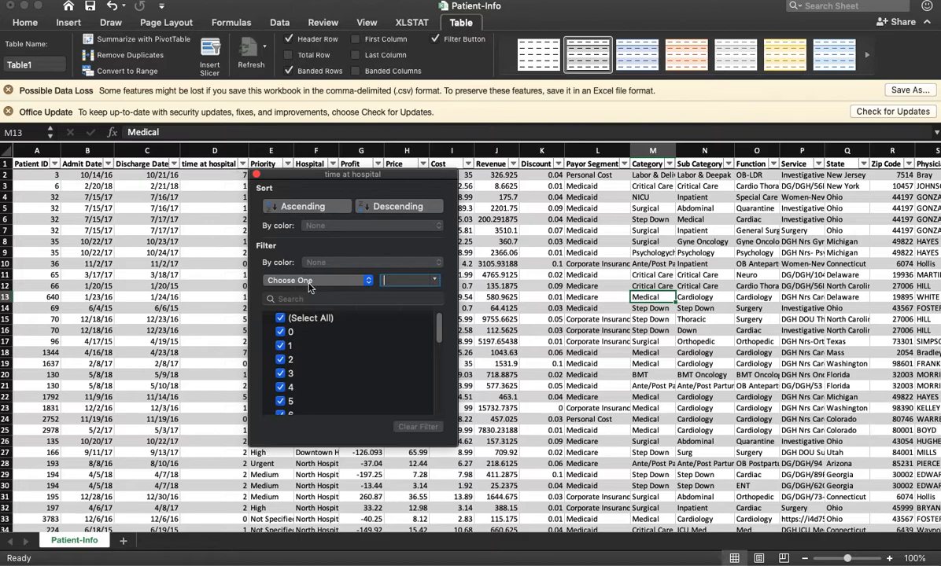
# - Filter time at hospital to values less than 10 and select that whole column
pyautogui.click(314, 280)
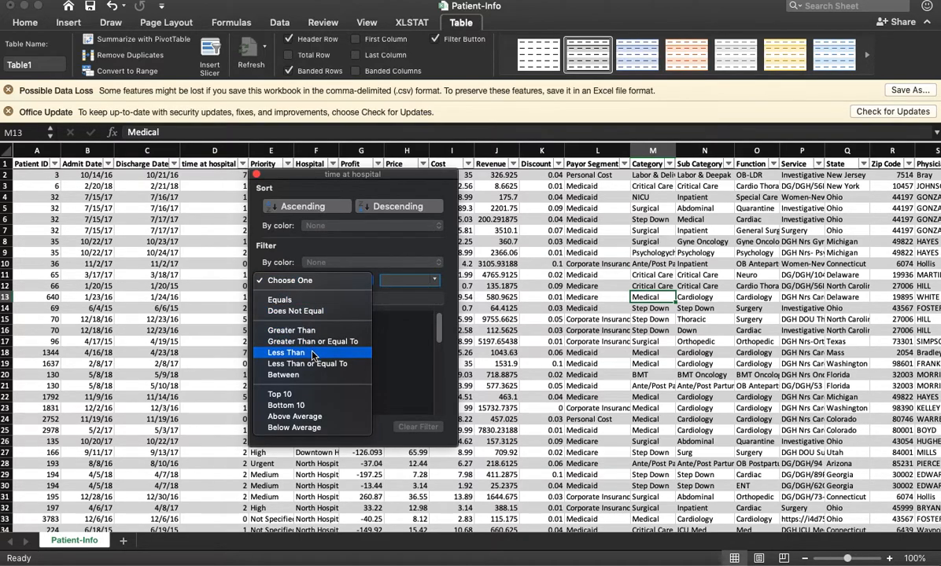
pyautogui.click(312, 352)
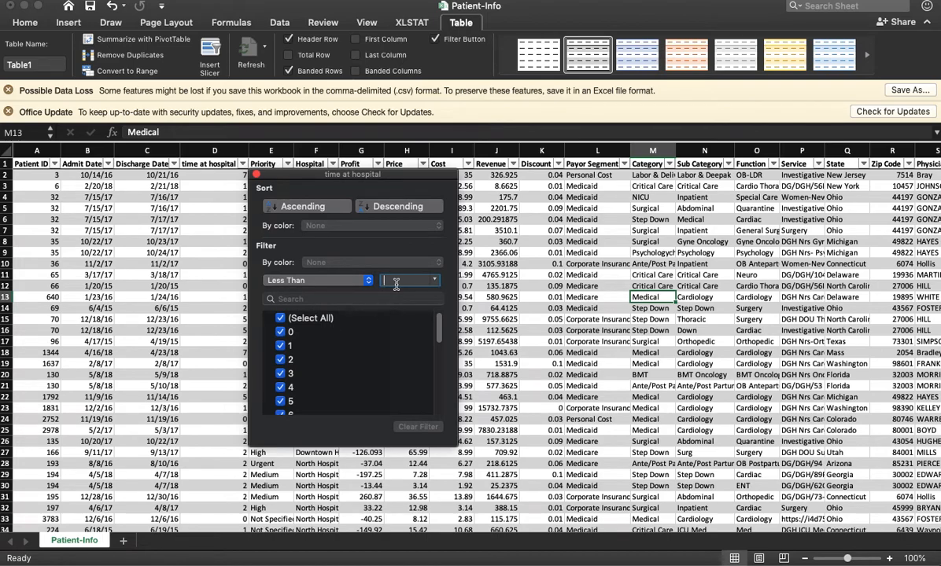
pyautogui.write('10')
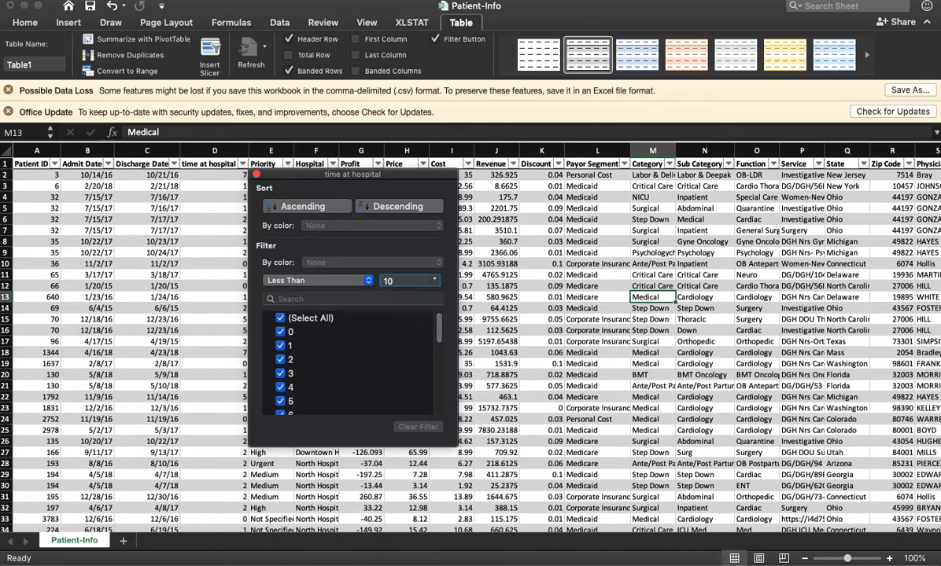
pyautogui.click(318, 280)
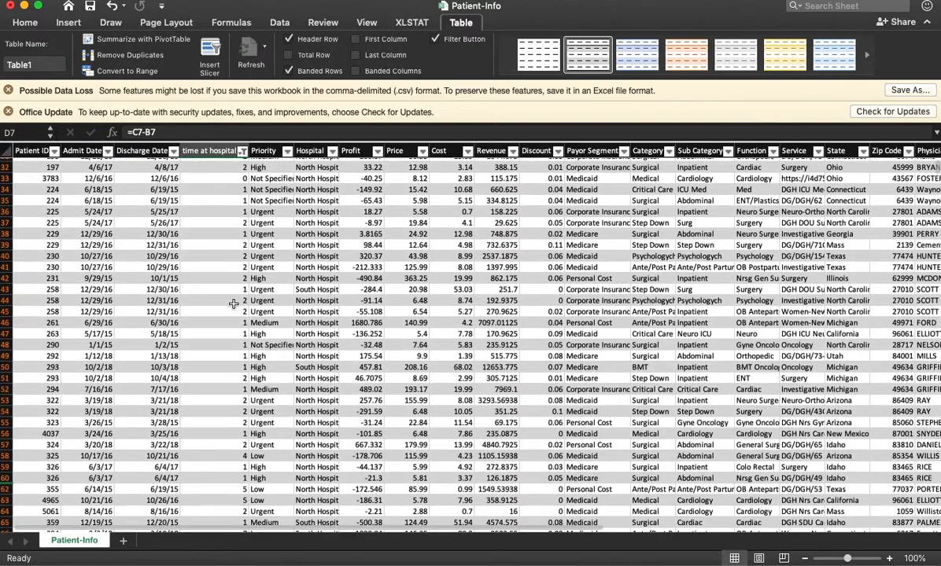
pyautogui.scroll(-3)
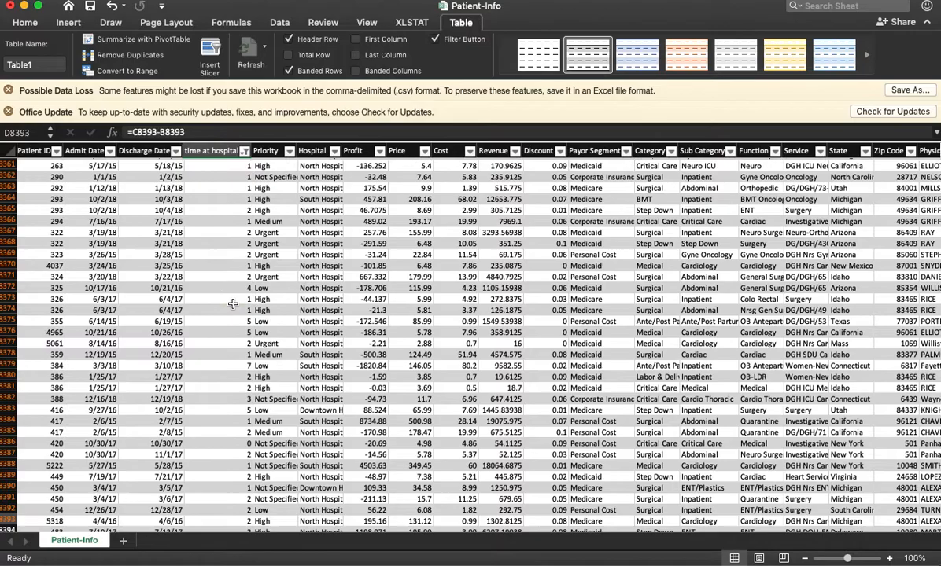
pyautogui.scroll(-3)
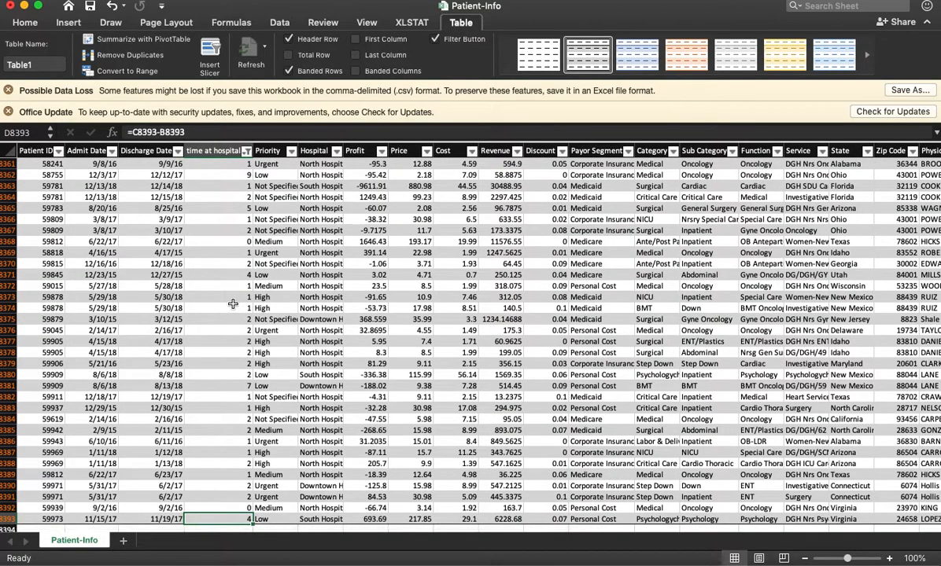
pyautogui.click(212, 162)
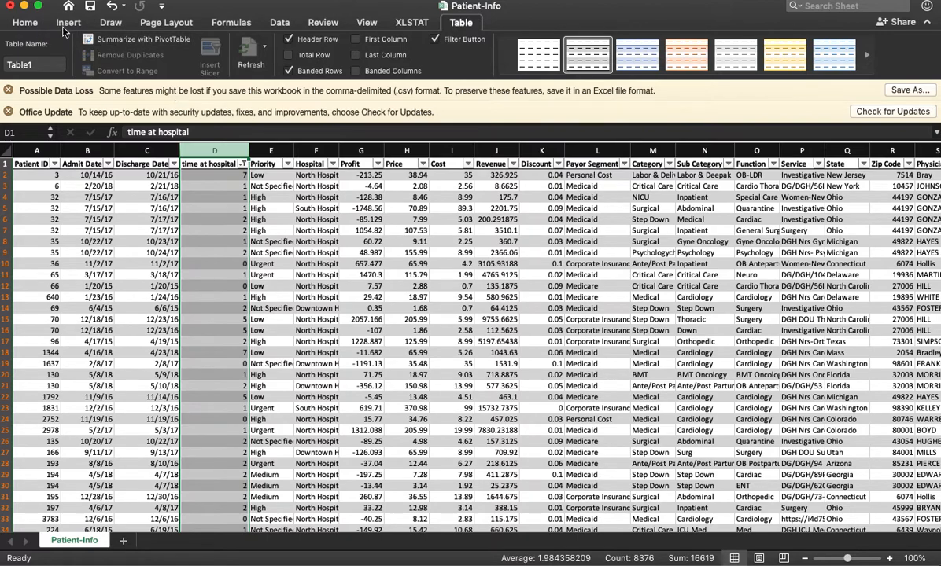
# - Insert a histogram of the time at hospital values and set it to 9 bins
pyautogui.click(68, 22)
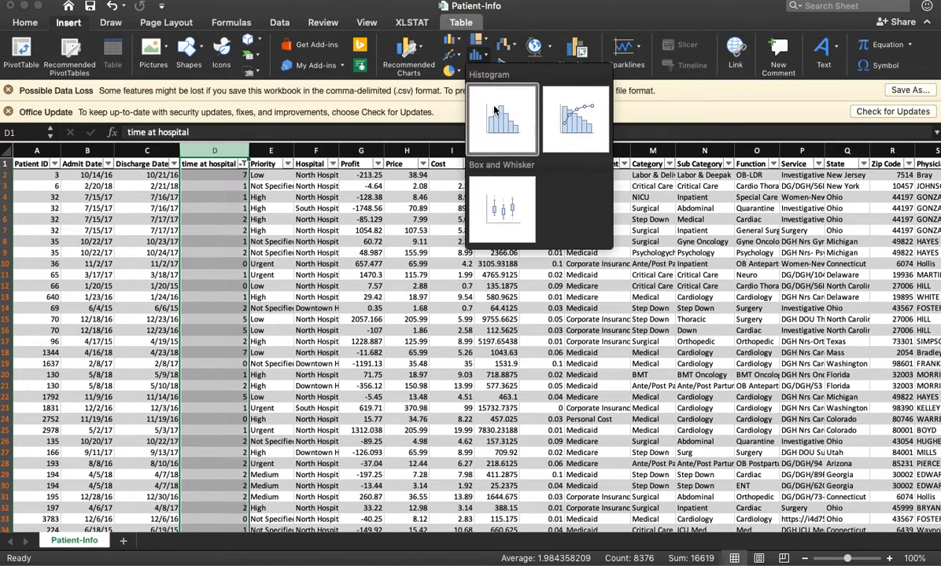
pyautogui.click(503, 120)
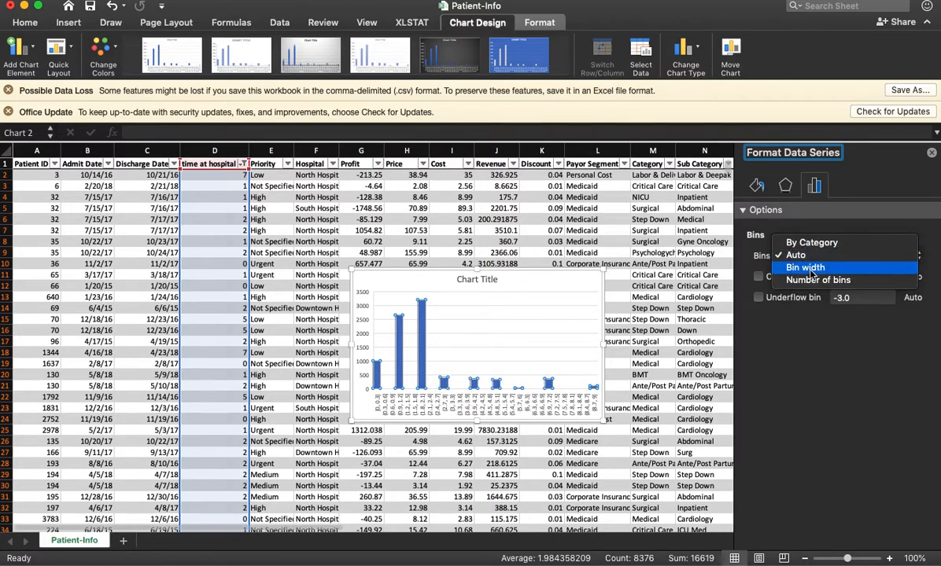
pyautogui.click(818, 281)
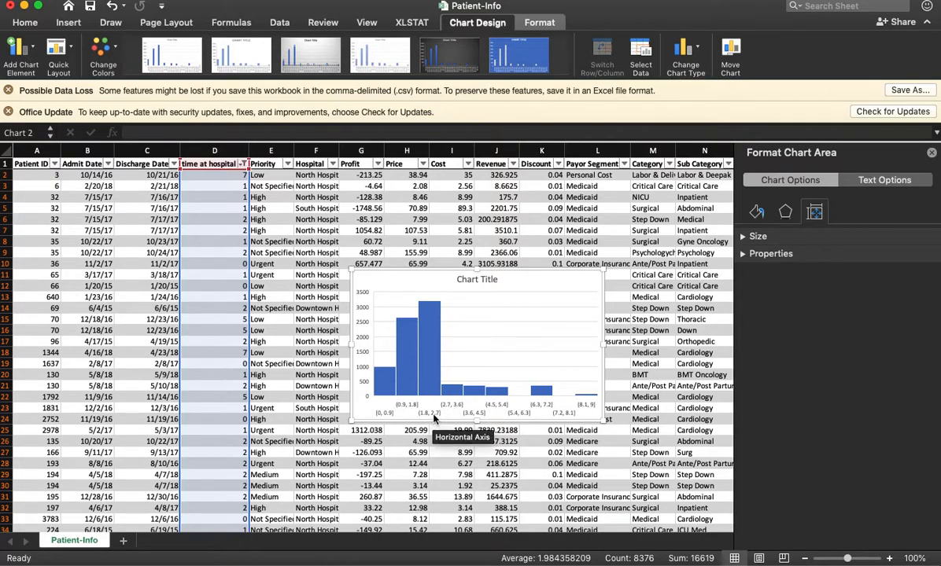
pyautogui.moveTo(459, 392)
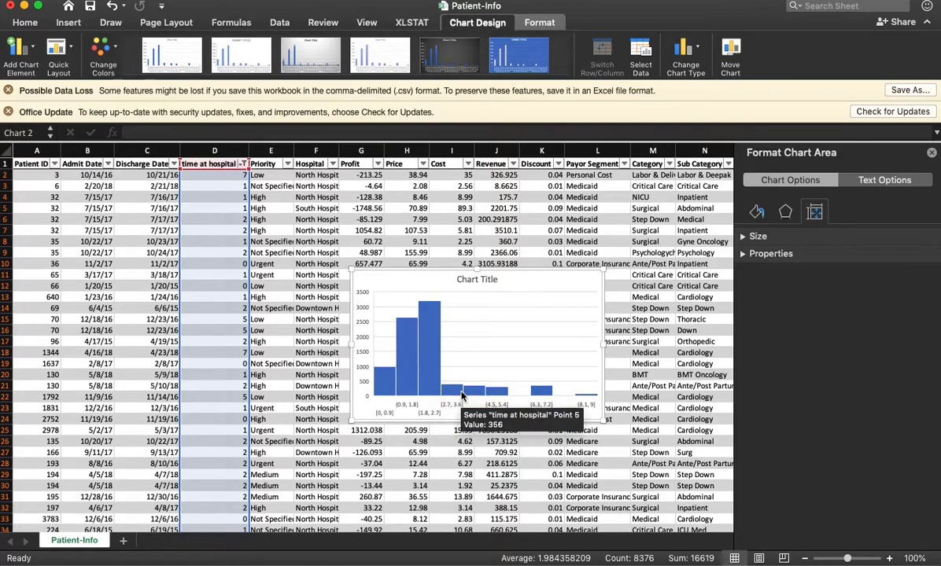
pyautogui.moveTo(449, 393)
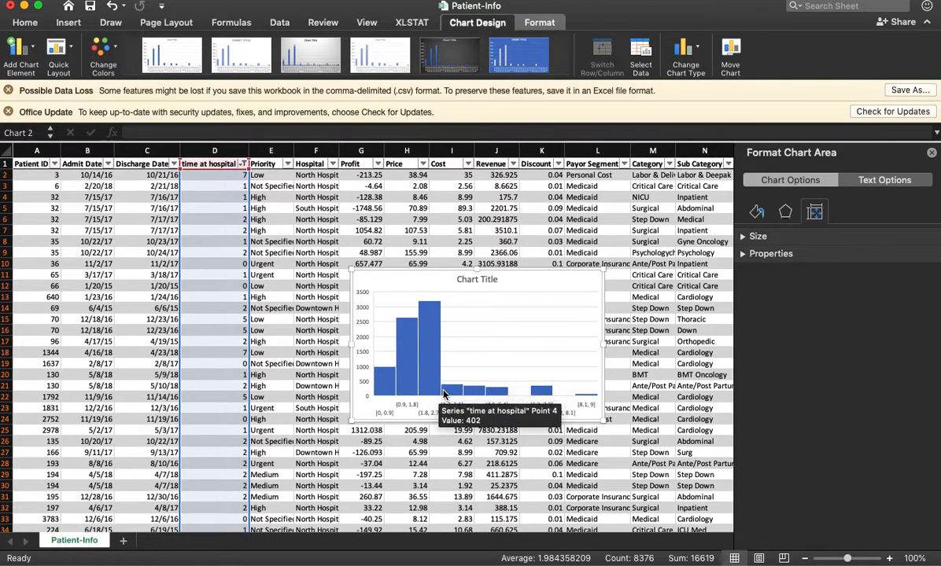
pyautogui.moveTo(800, 264)
pyautogui.write('1')
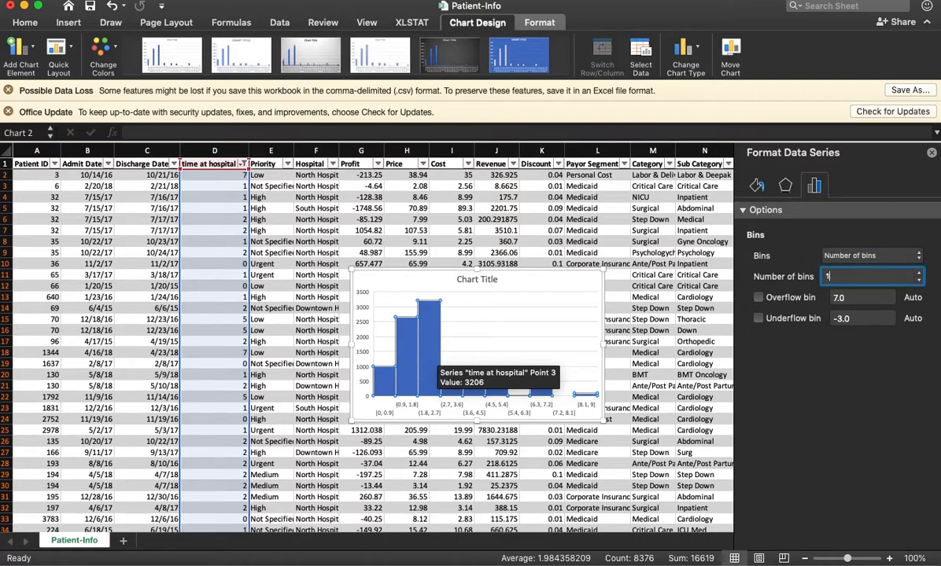
pyautogui.write('9')
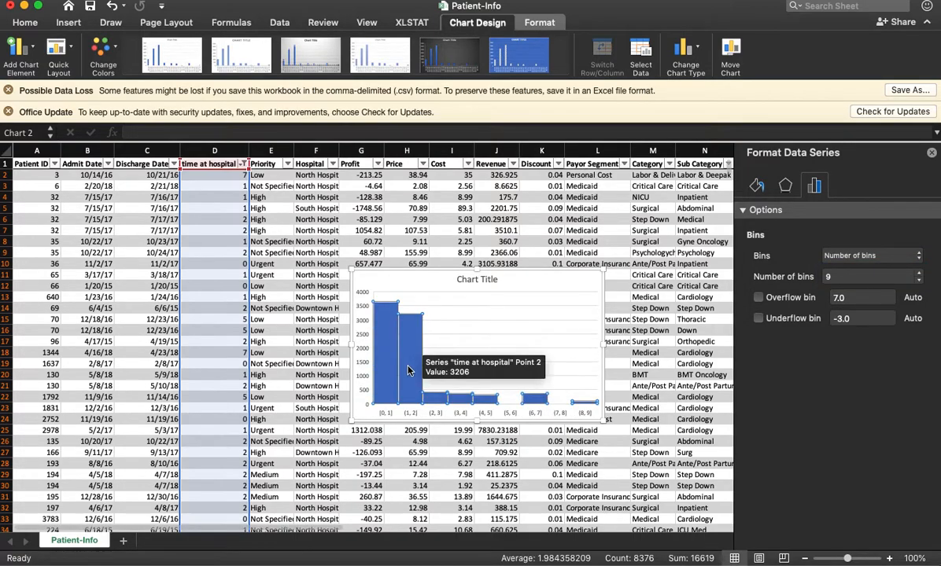
pyautogui.moveTo(447, 352)
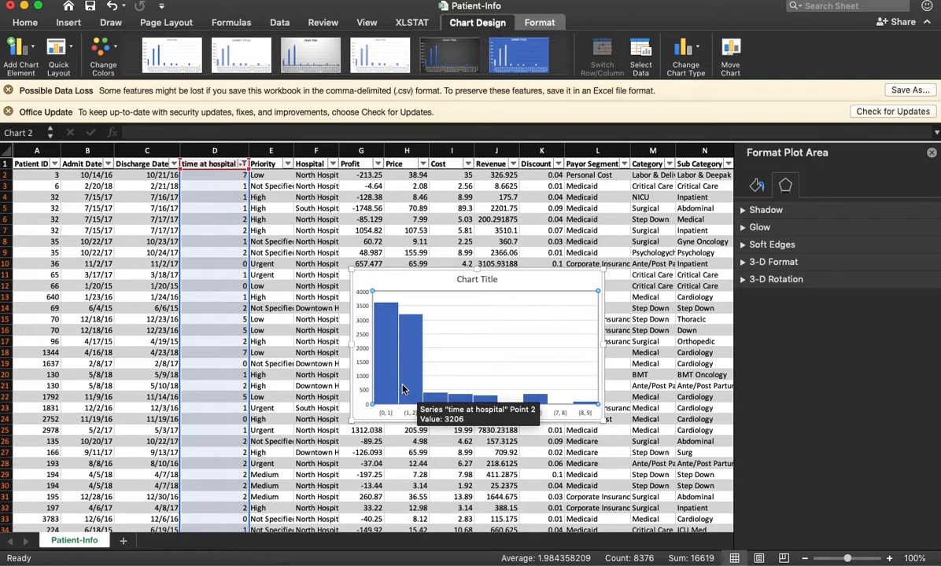
pyautogui.moveTo(211, 347)
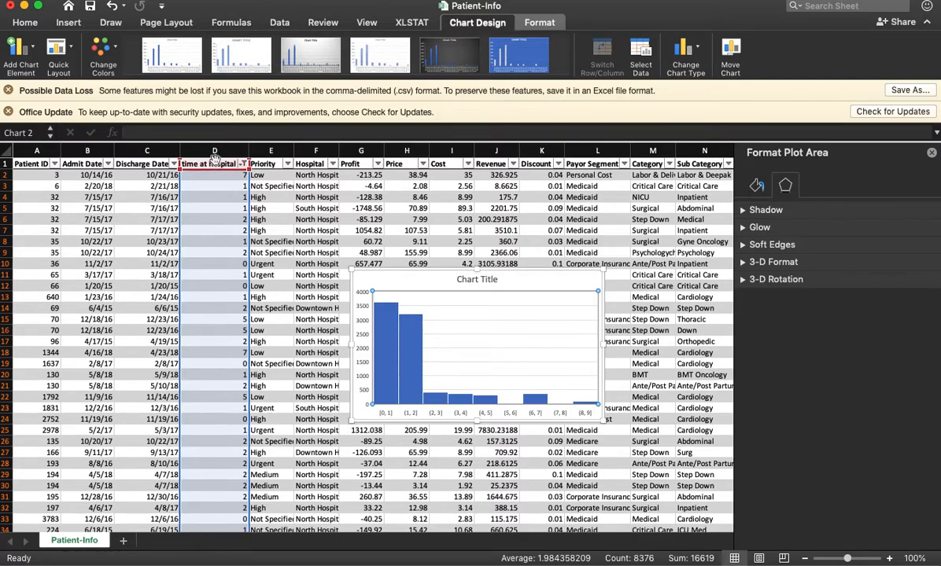
# - Copy the time at hospital column to a new Sheet1 and label D2 'mean'
pyautogui.click(214, 151)
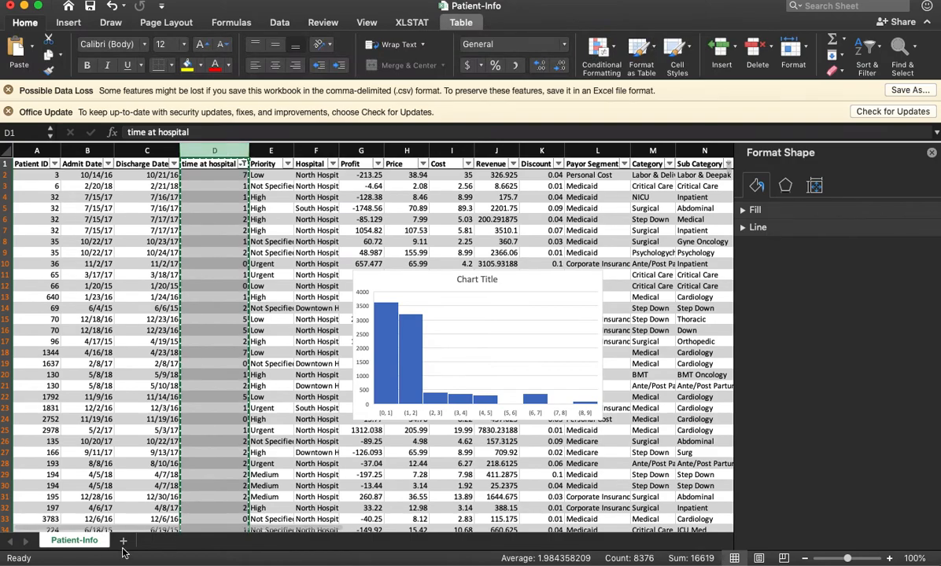
pyautogui.click(122, 541)
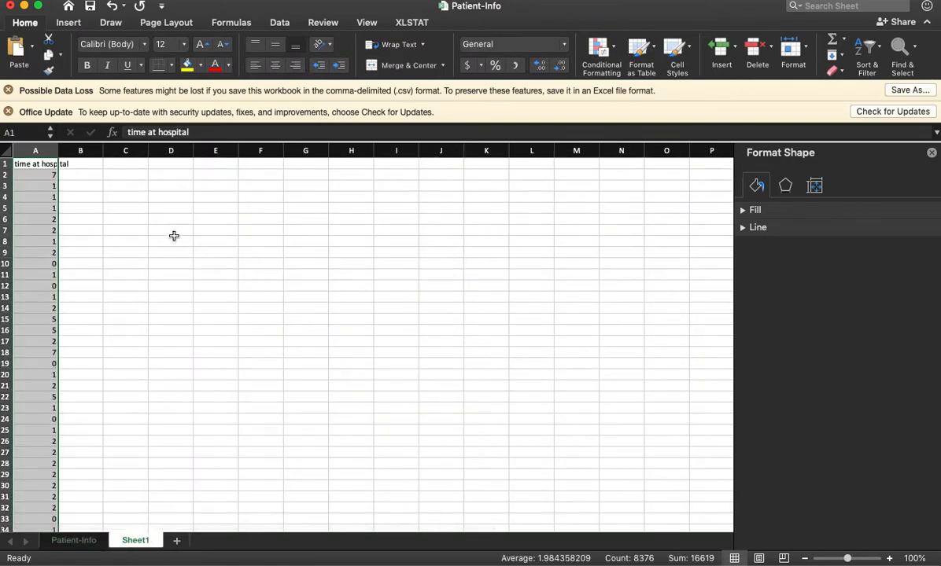
pyautogui.click(170, 175)
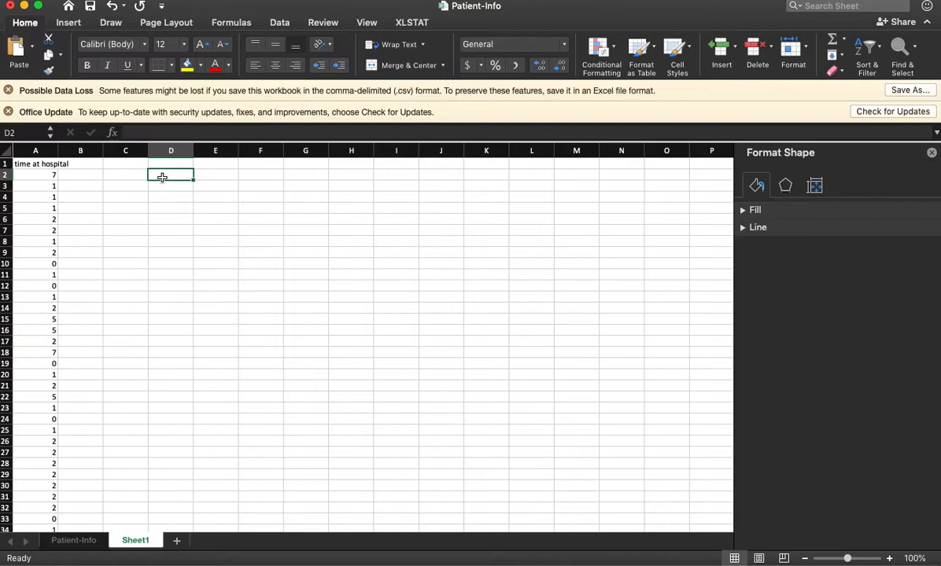
pyautogui.write('mean')
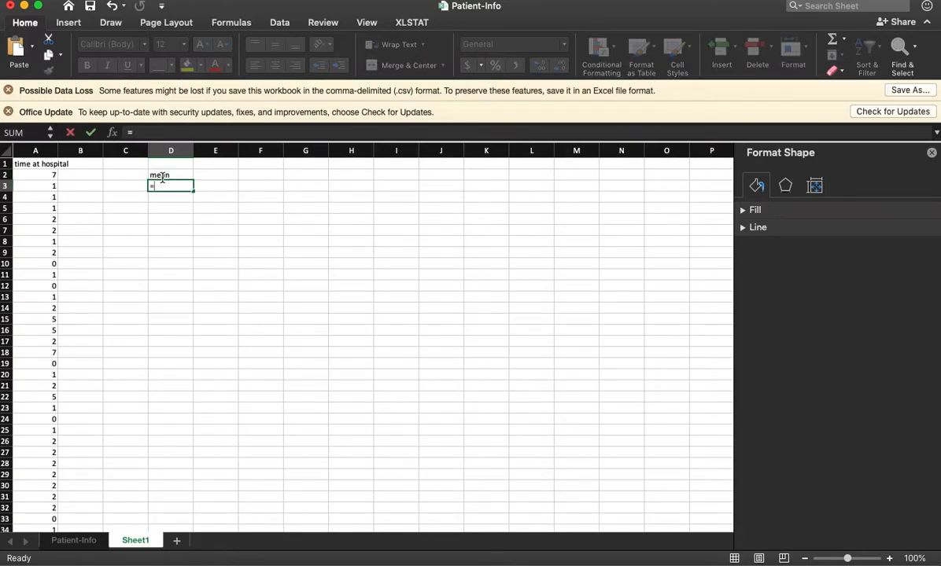
# - Enter =AVERAGE(A2:A8376) in D3 to get the mean, about 1.98
pyautogui.write('=average)')
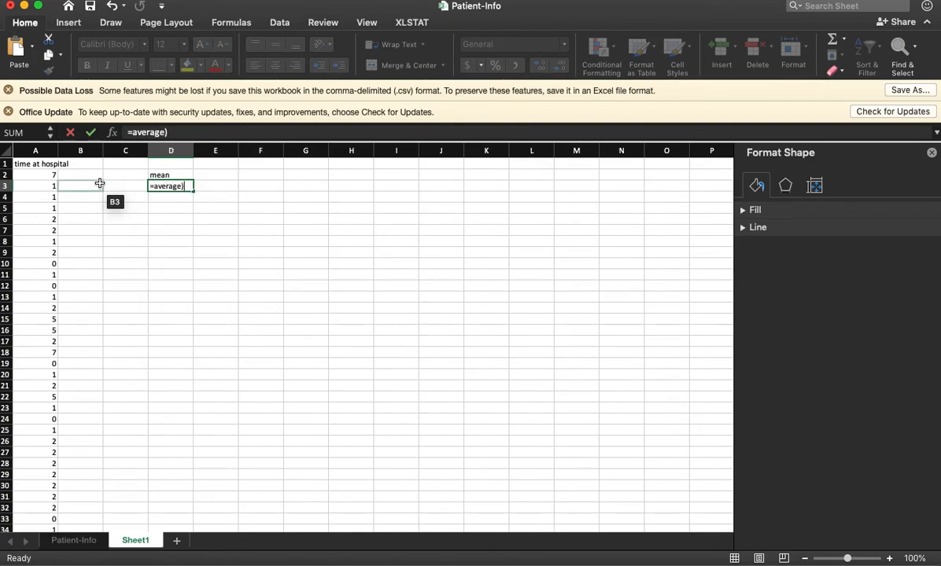
pyautogui.write('(')
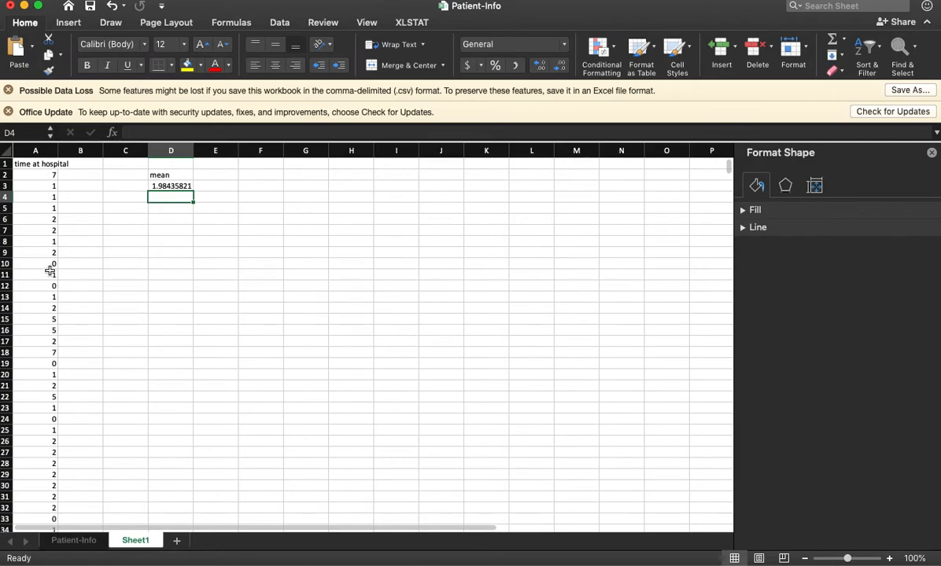
pyautogui.click(35, 274)
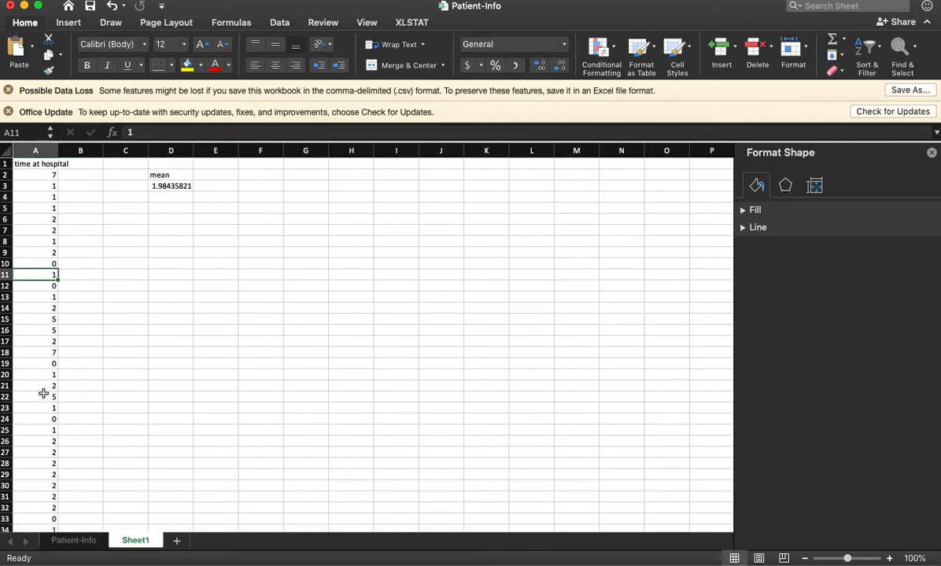
pyautogui.scroll(-3)
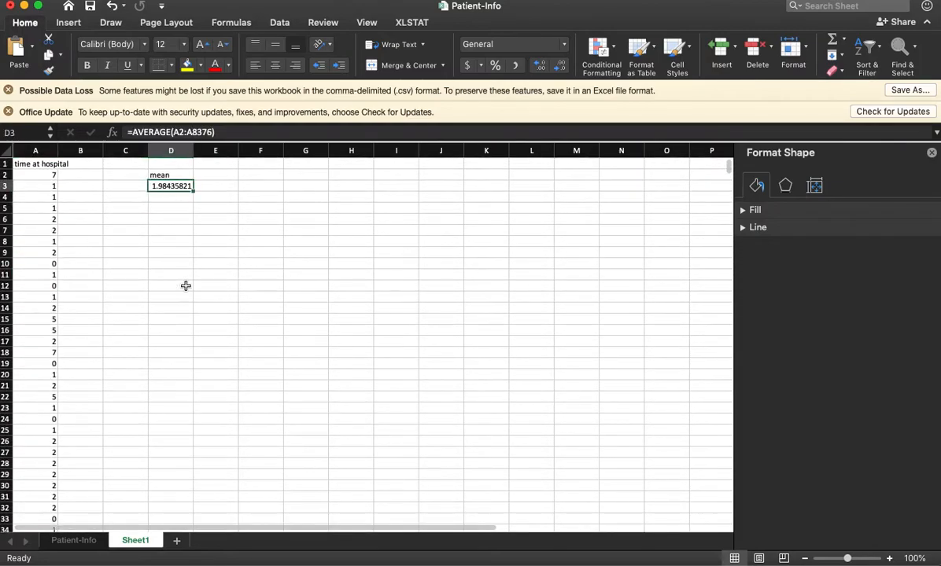
pyautogui.moveTo(167, 229)
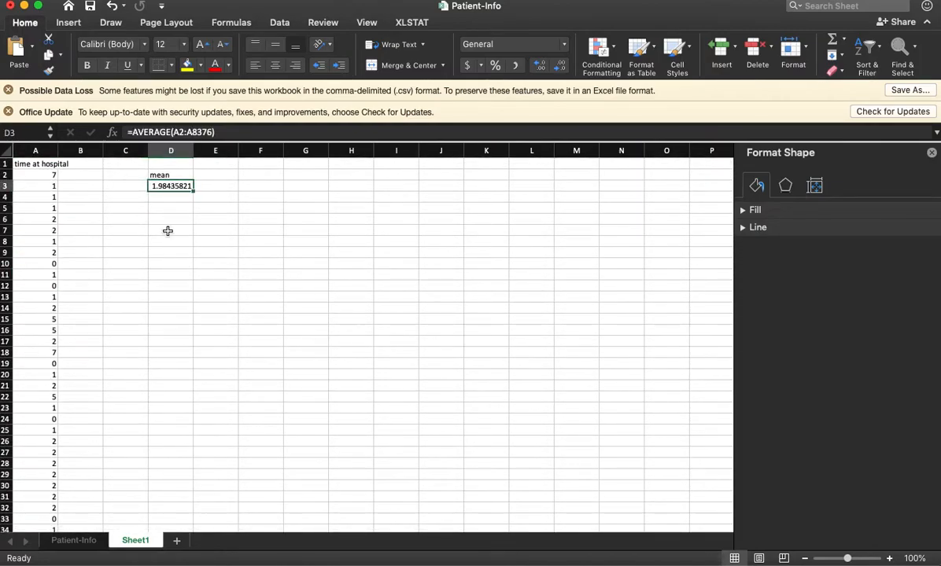
pyautogui.moveTo(194, 217)
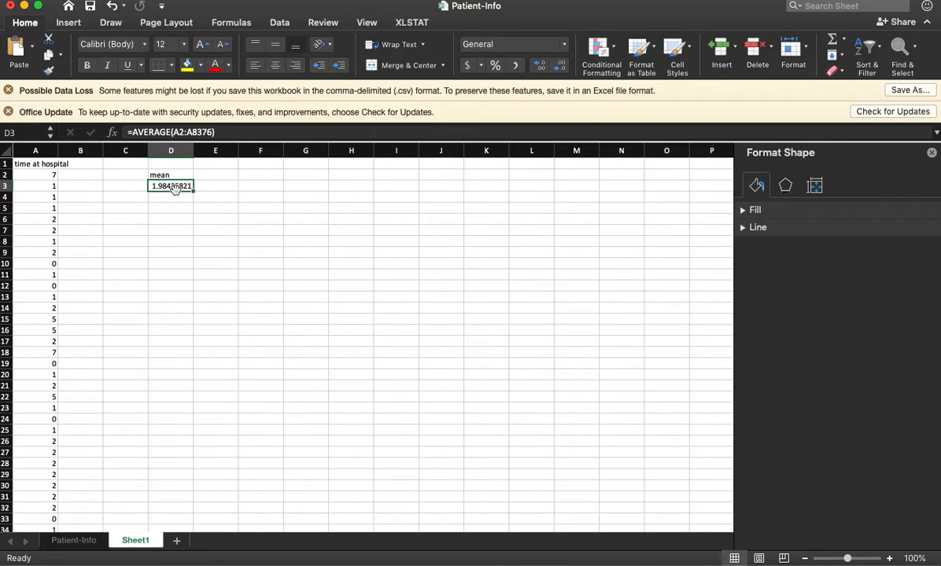
# - Enter a STDEV formula over column A in E2, giving 1.71796139
pyautogui.click(214, 175)
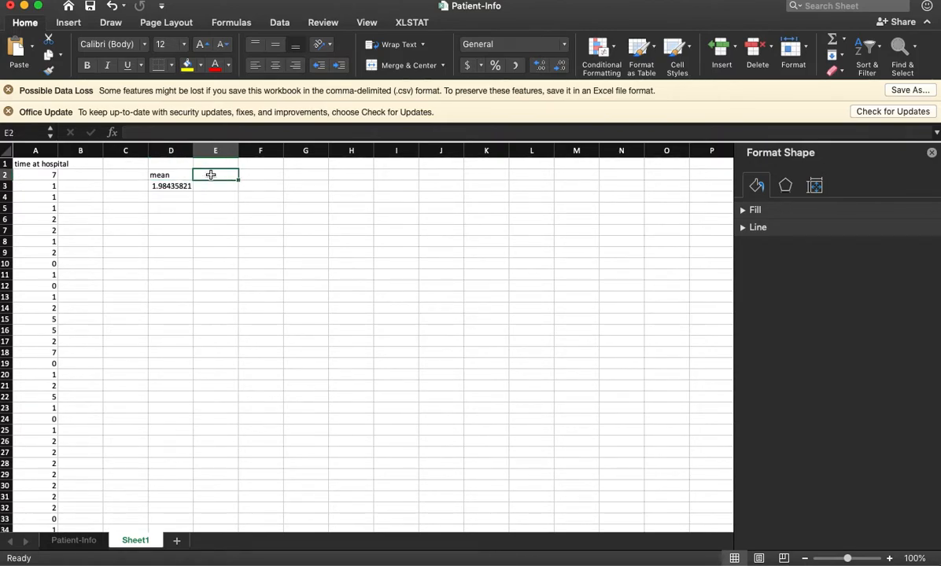
pyautogui.write('=st')
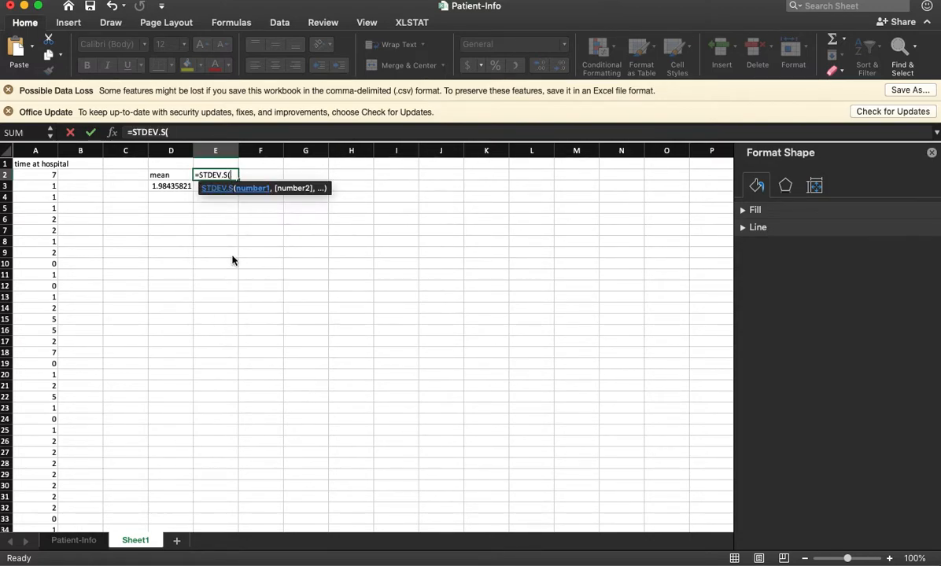
pyautogui.click(34, 175)
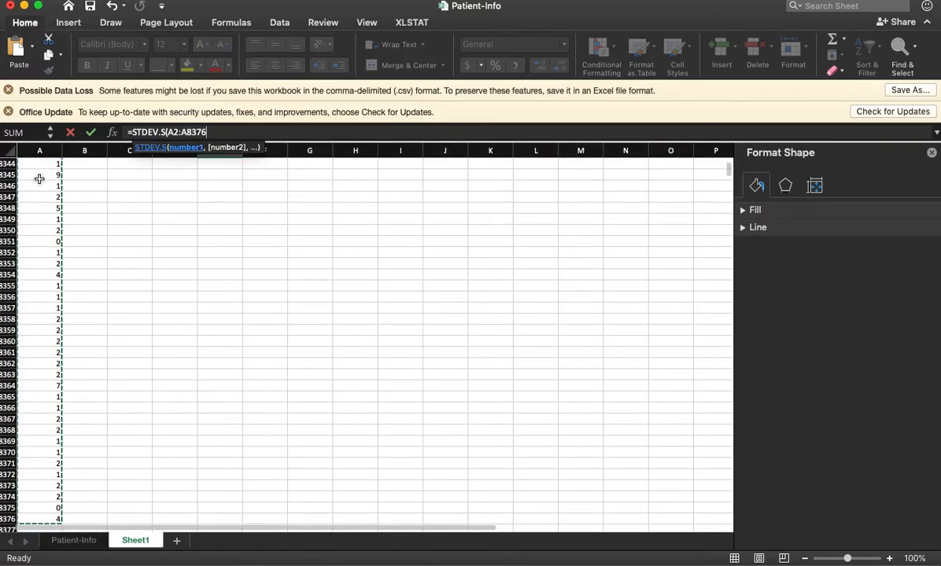
pyautogui.press('Return')
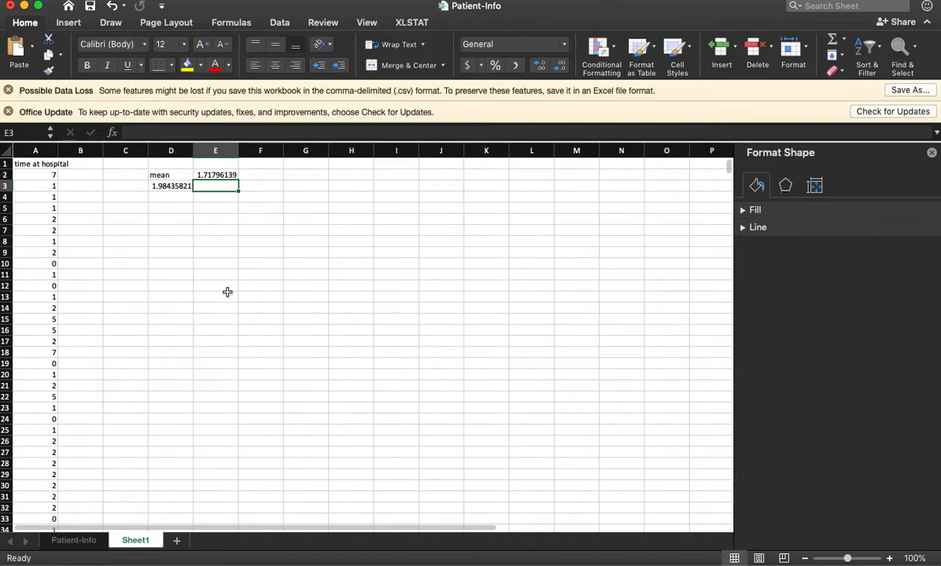
pyautogui.click(214, 174)
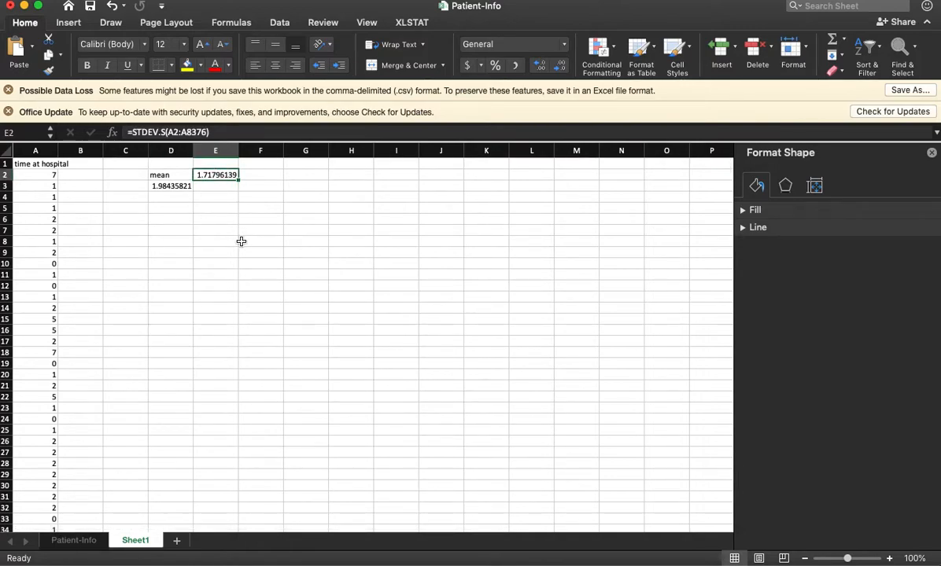
pyautogui.moveTo(249, 192)
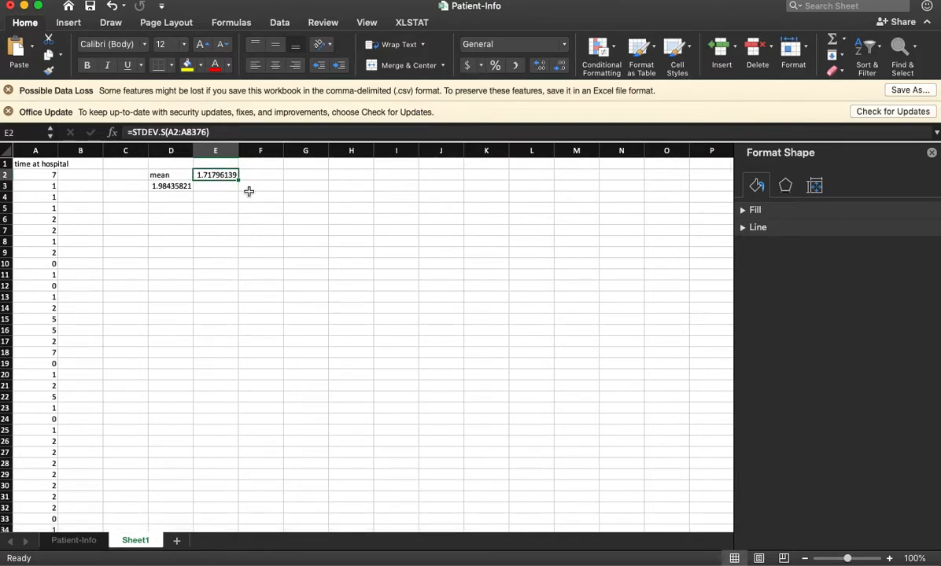
pyautogui.click(261, 208)
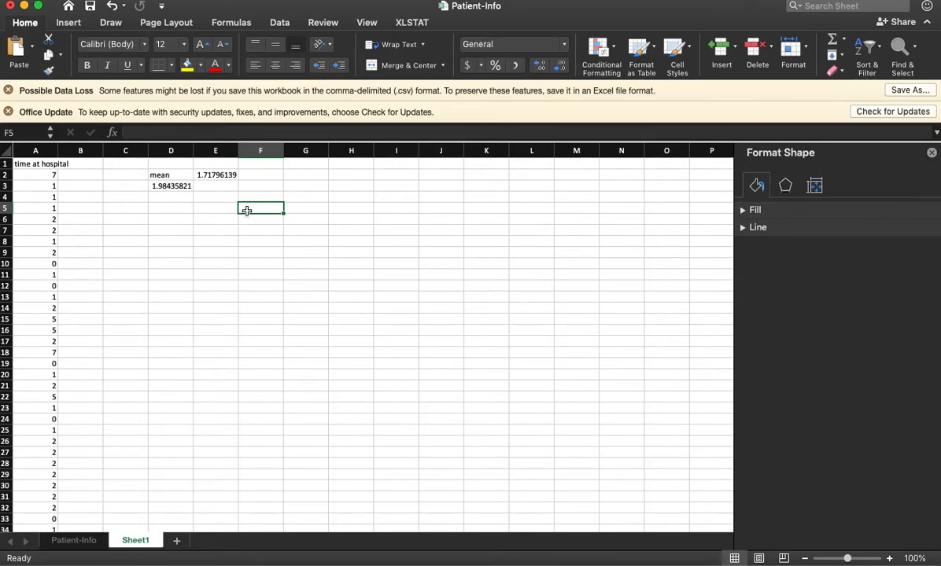
# - Enter =COUNT( over the column A values in F5, giving 8375, and check the mean formula
pyautogui.write('=count(')
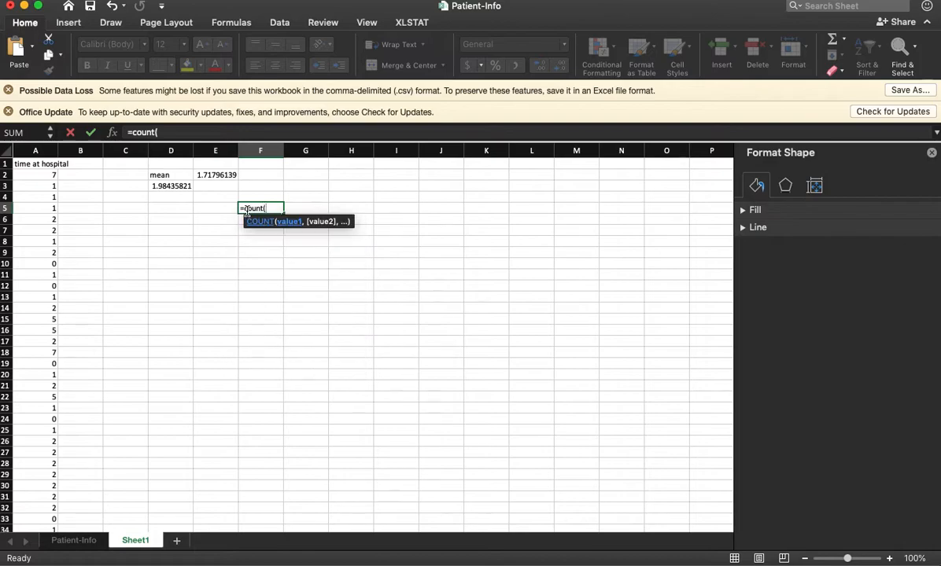
pyautogui.click(35, 175)
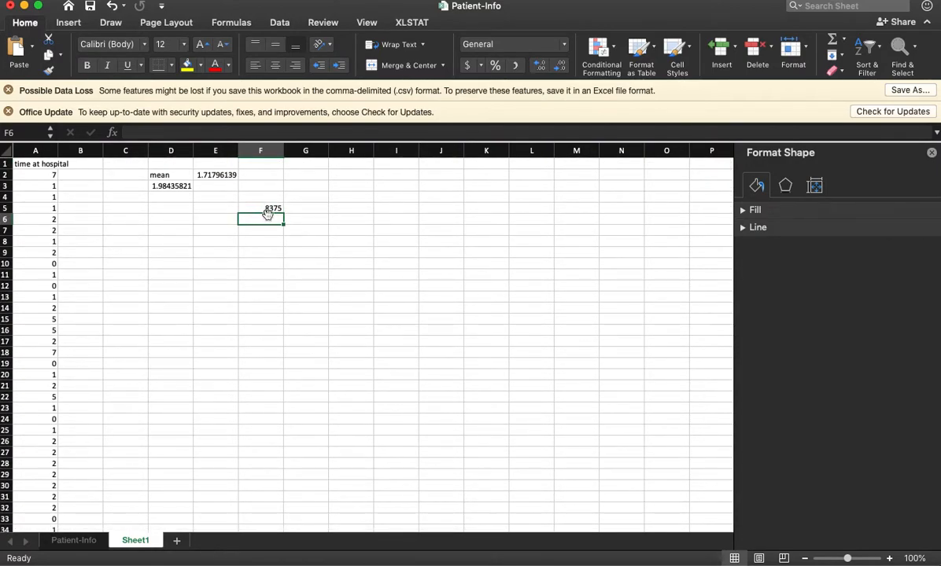
pyautogui.click(233, 245)
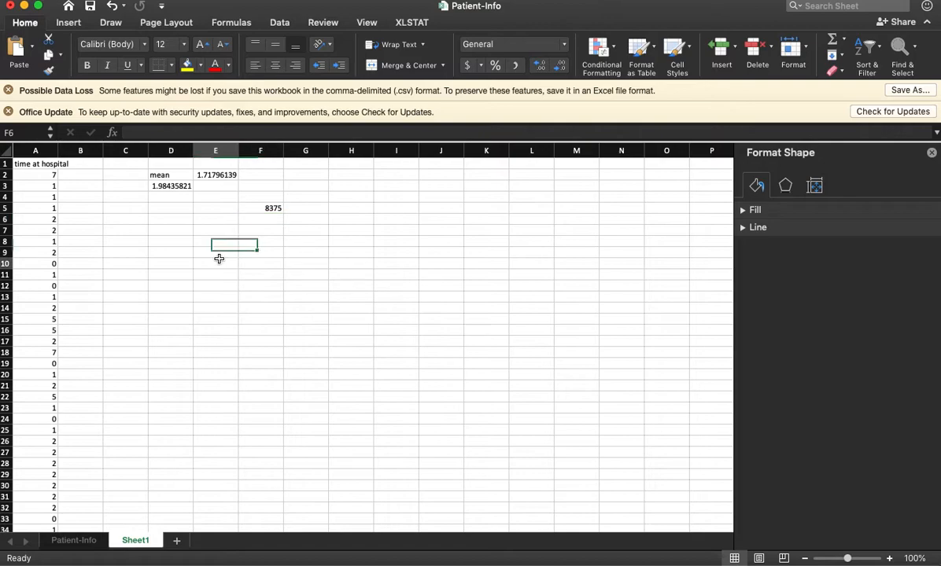
pyautogui.click(215, 265)
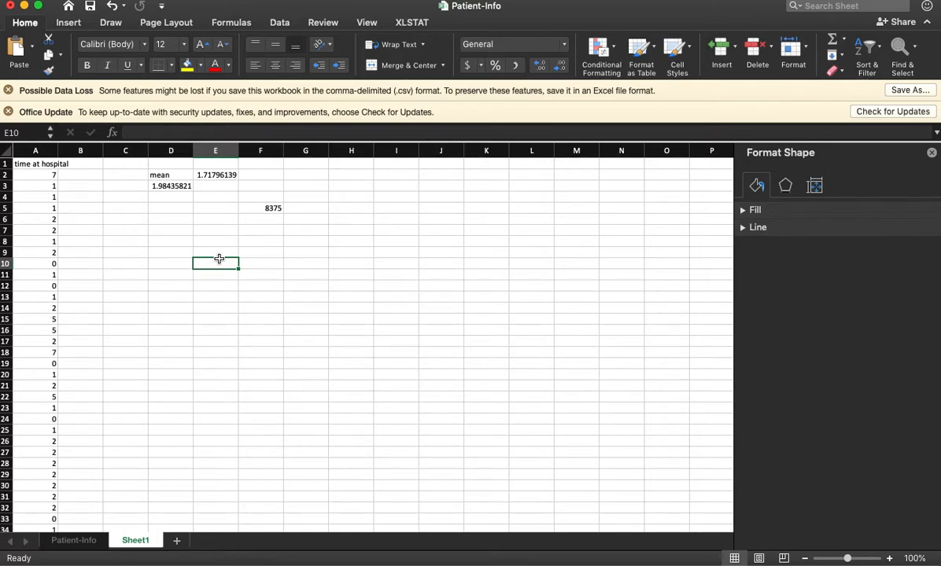
pyautogui.moveTo(274, 209)
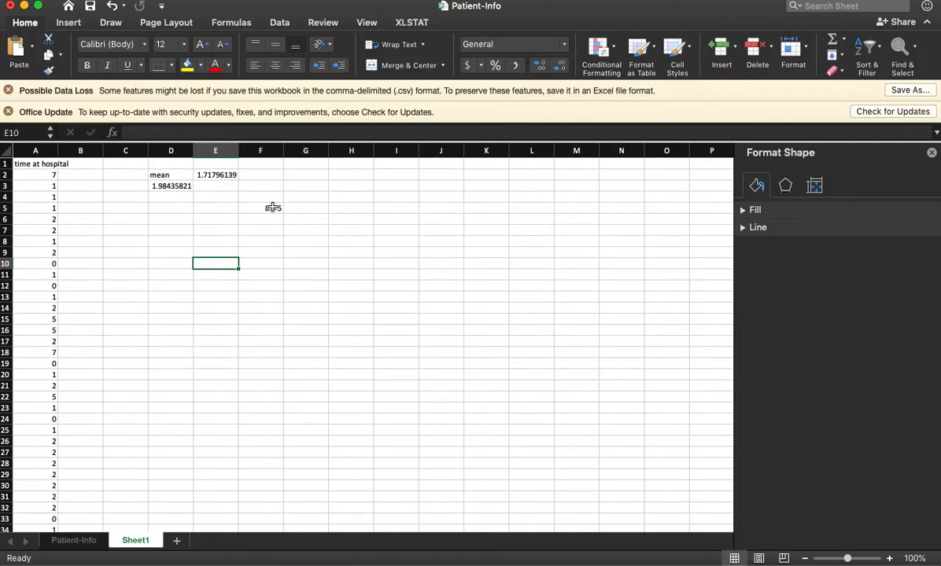
pyautogui.click(170, 185)
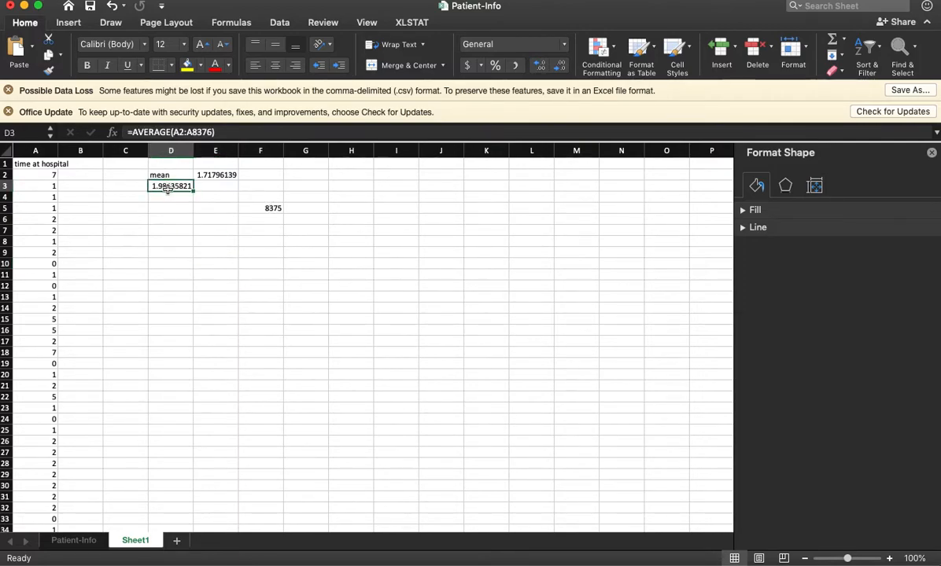
pyautogui.click(214, 241)
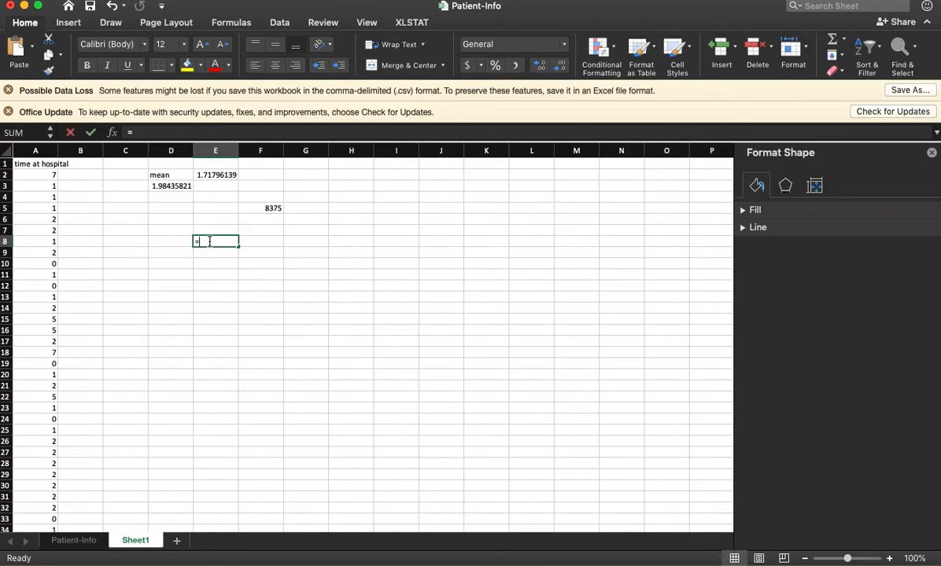
# - Enter =1.96*(E2/SQRT(F5)) in E8 as the margin of error, about 0.036794
pyautogui.write('=1.96')
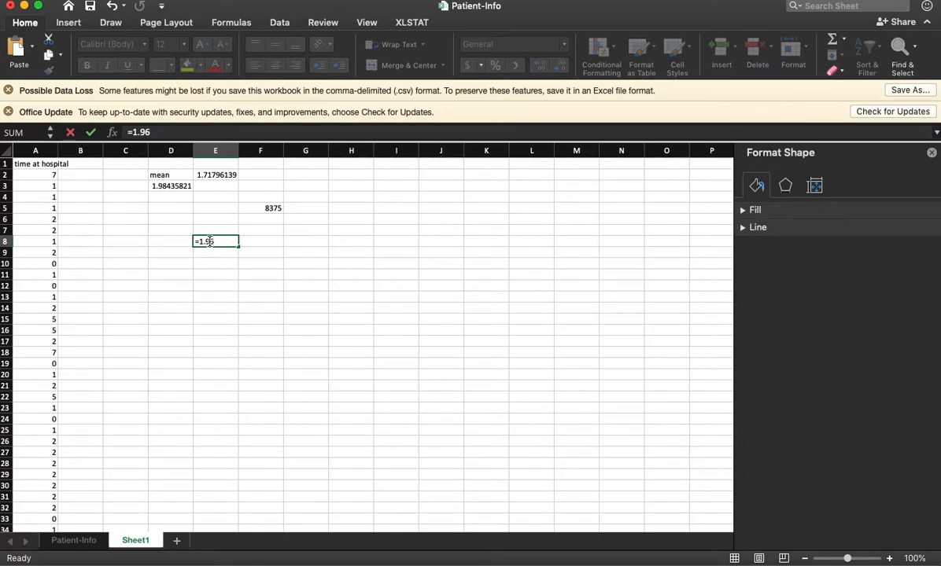
pyautogui.write('*')
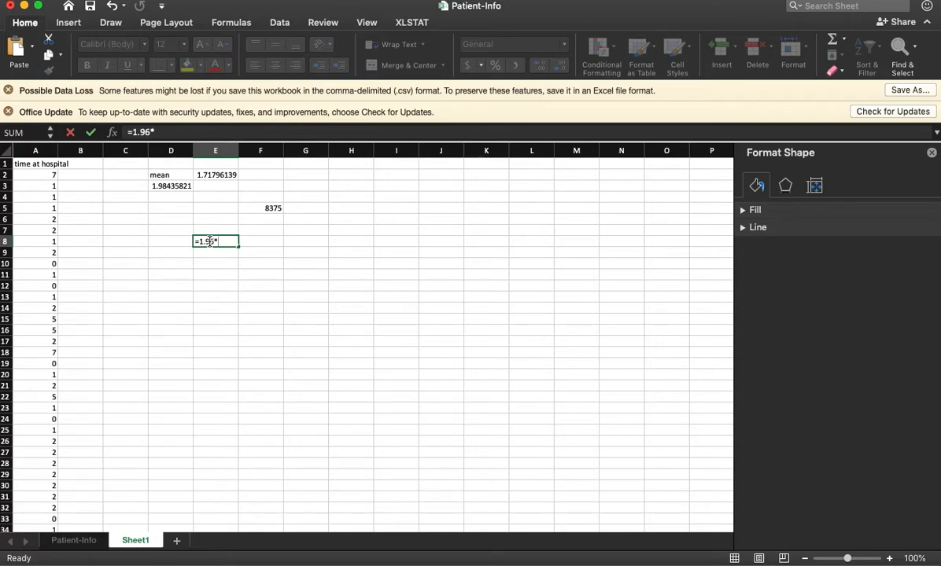
pyautogui.write('(E2/')
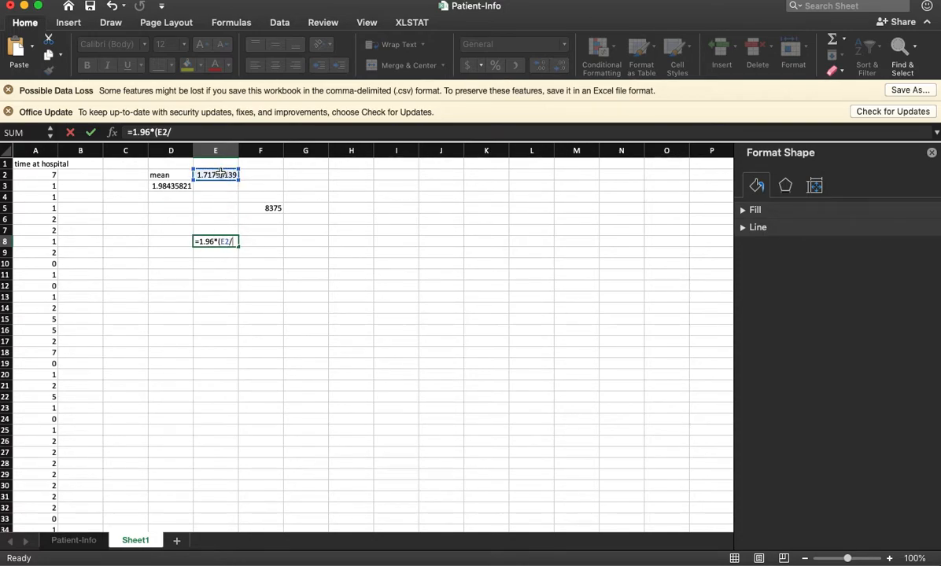
pyautogui.write('sqrt(')
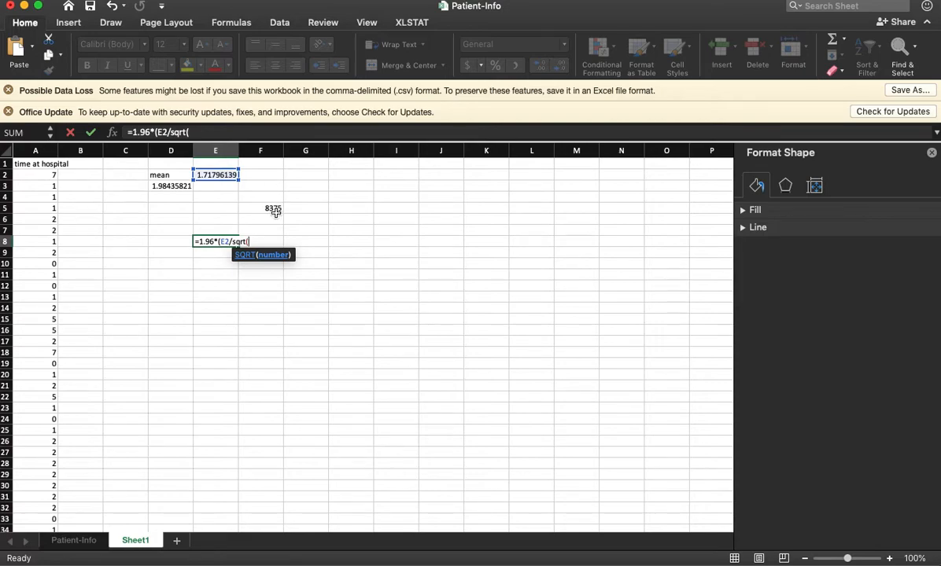
pyautogui.click(261, 208)
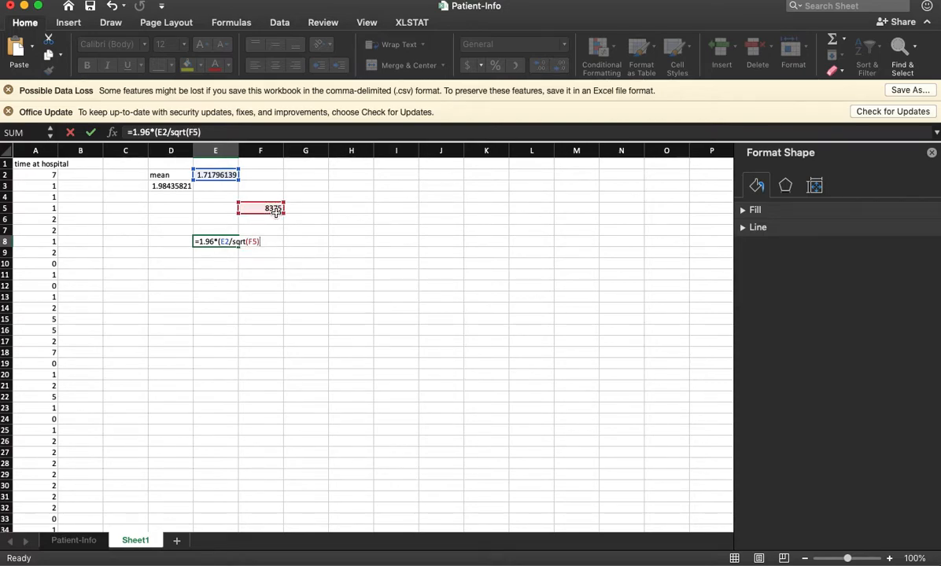
pyautogui.press('Return')
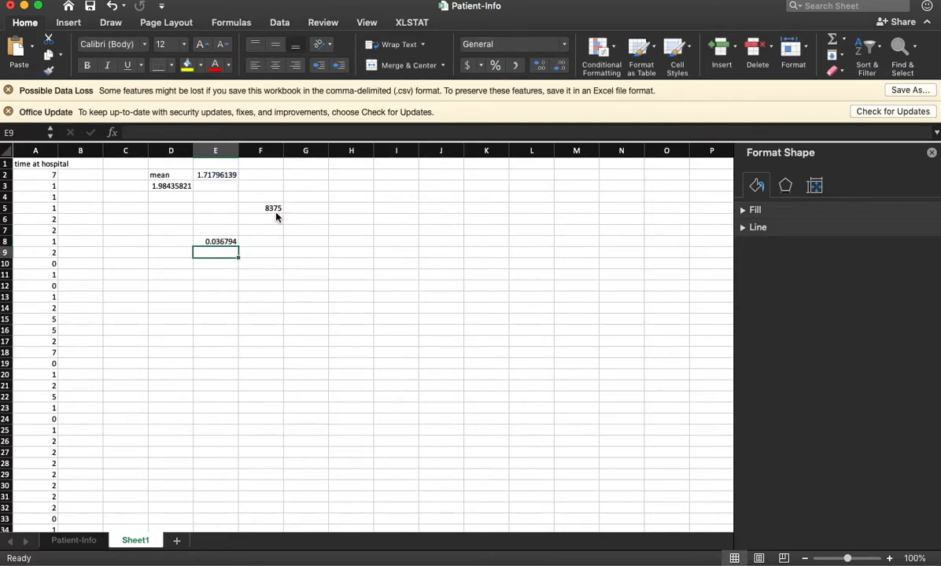
pyautogui.moveTo(167, 239)
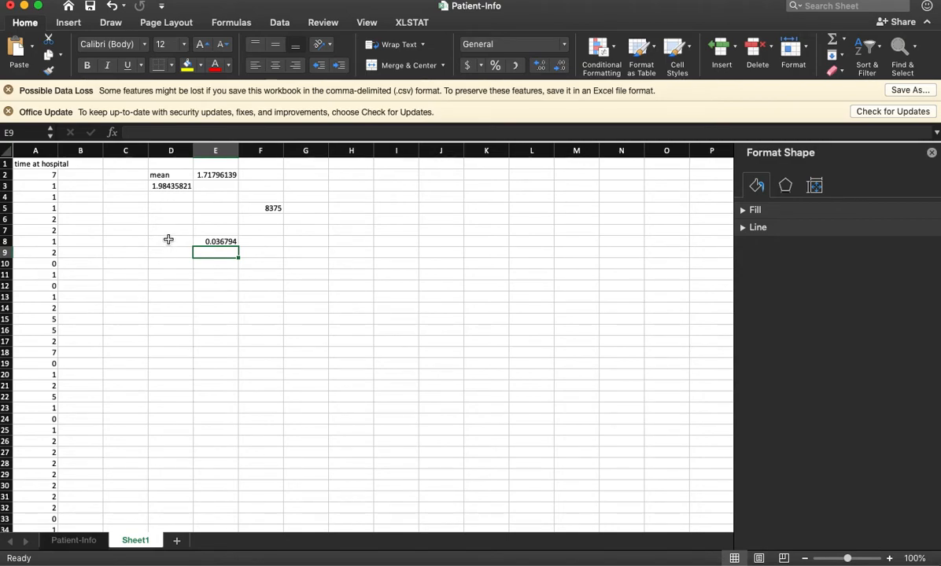
pyautogui.click(170, 185)
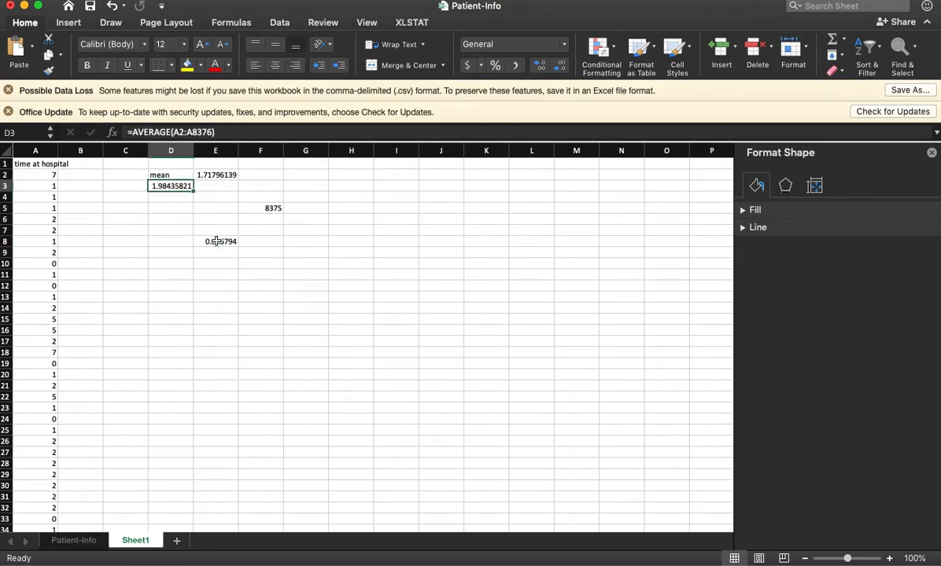
pyautogui.click(215, 242)
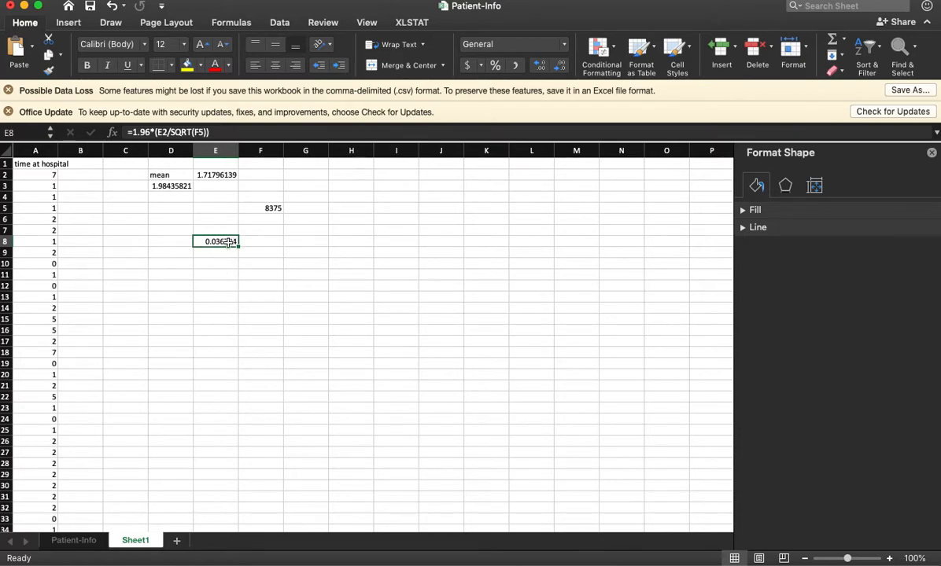
pyautogui.click(170, 252)
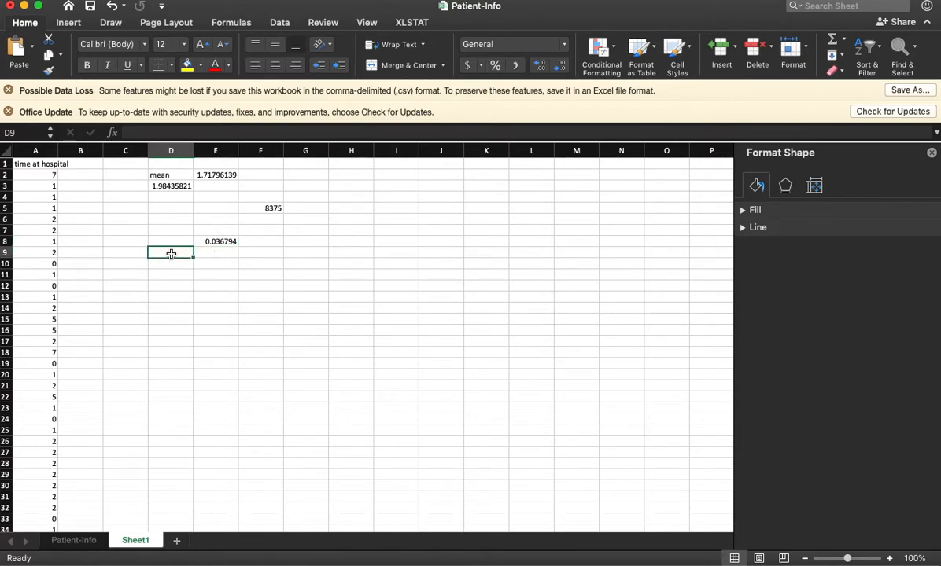
# - Enter =D3+E8 in D9 and =D3-E8 in D10 for bounds 2.02115221 and 1.9475642
pyautogui.write('=')
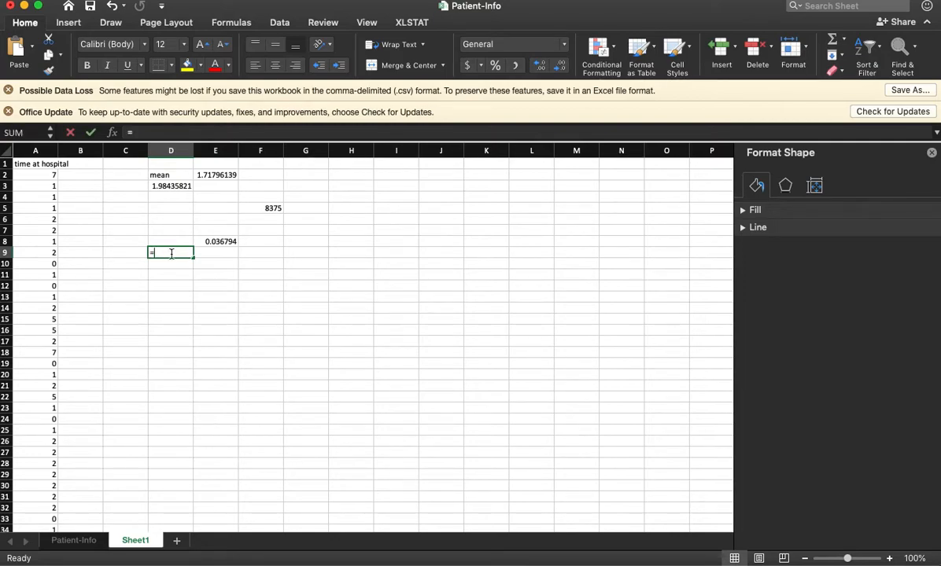
pyautogui.click(170, 186)
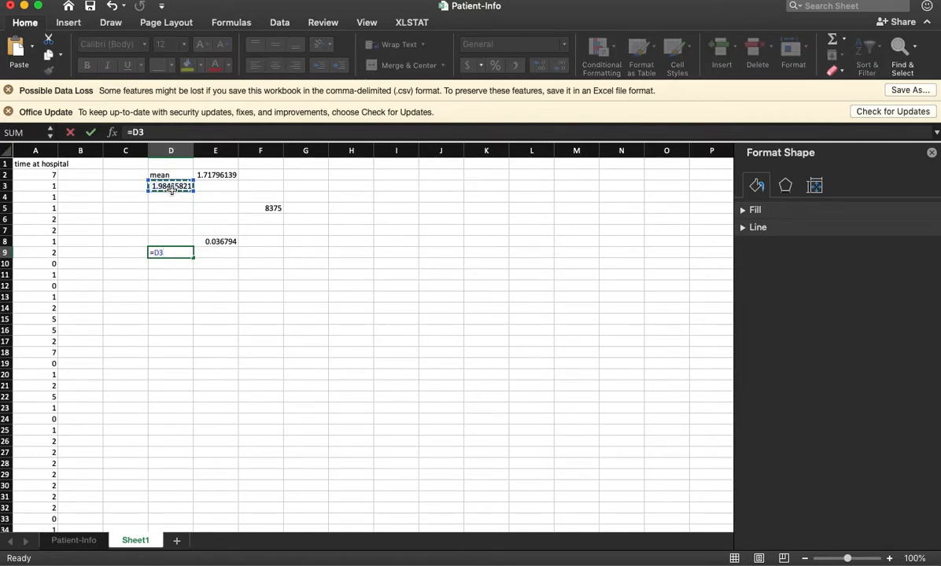
pyautogui.click(214, 243)
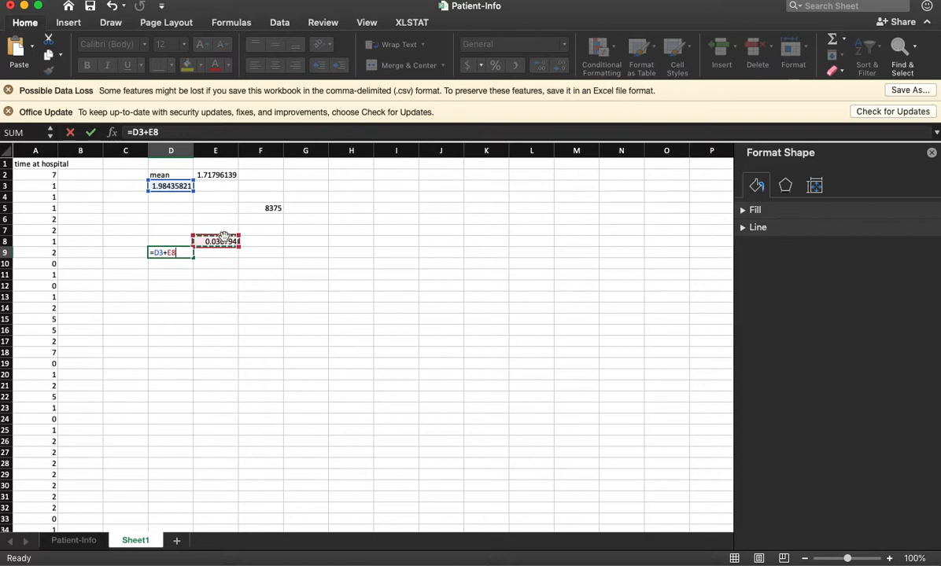
pyautogui.press('Return')
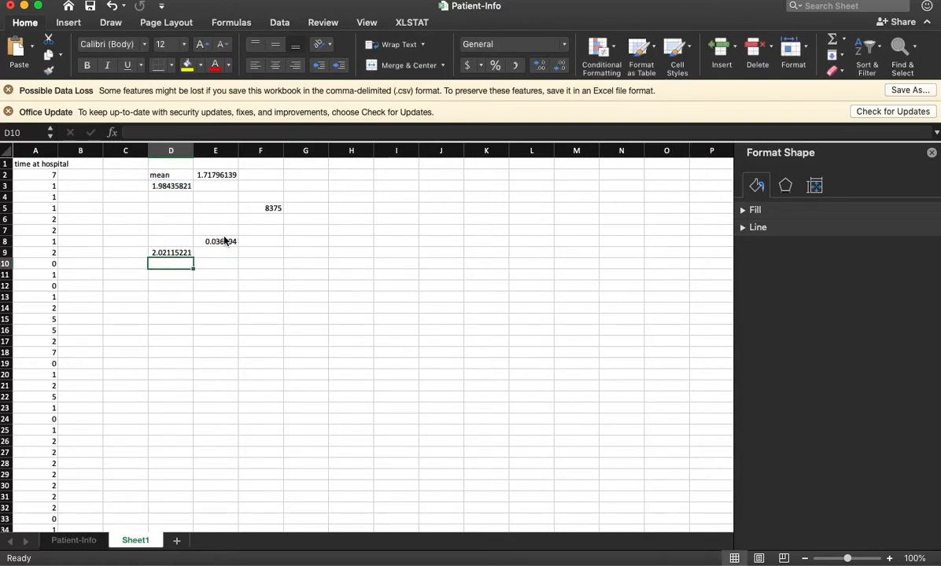
pyautogui.write('=D3')
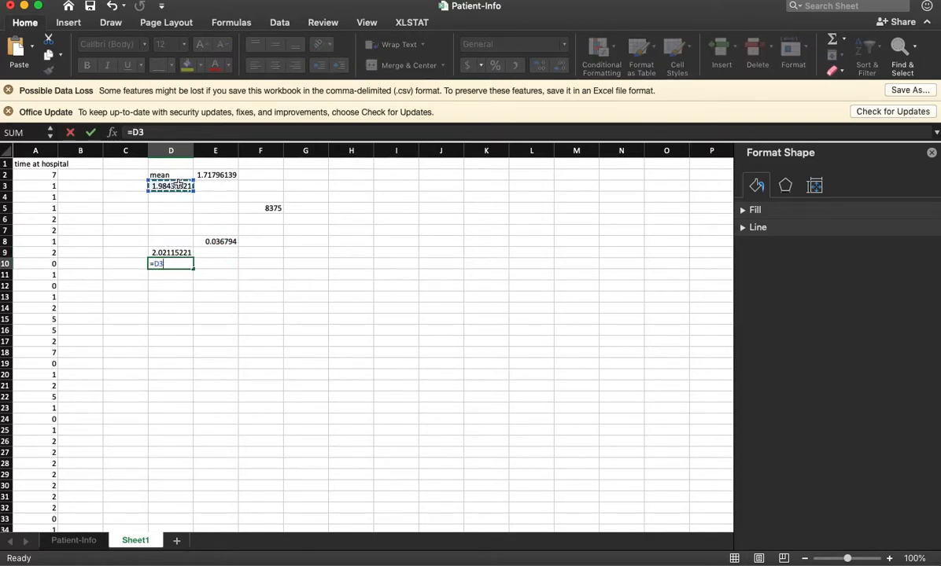
pyautogui.click(220, 242)
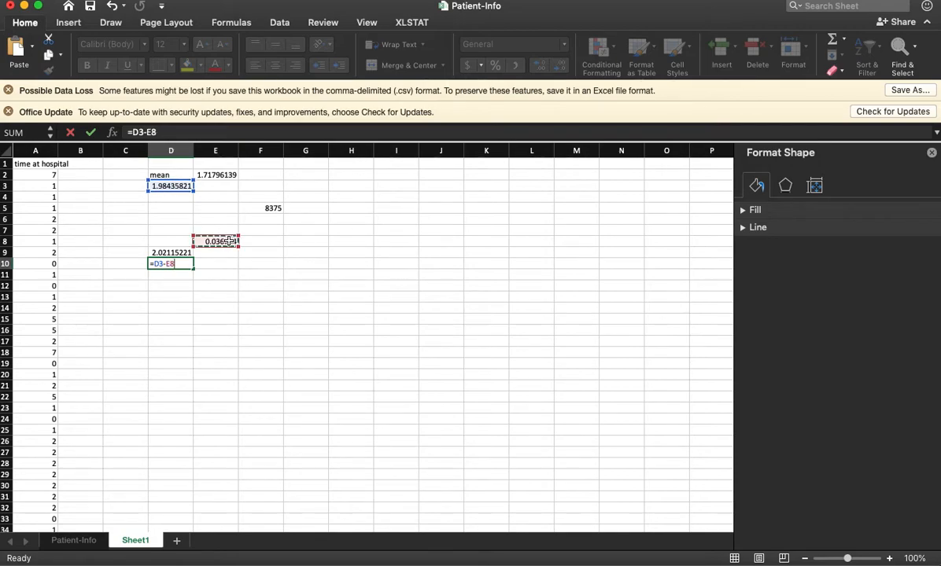
pyautogui.press('Return')
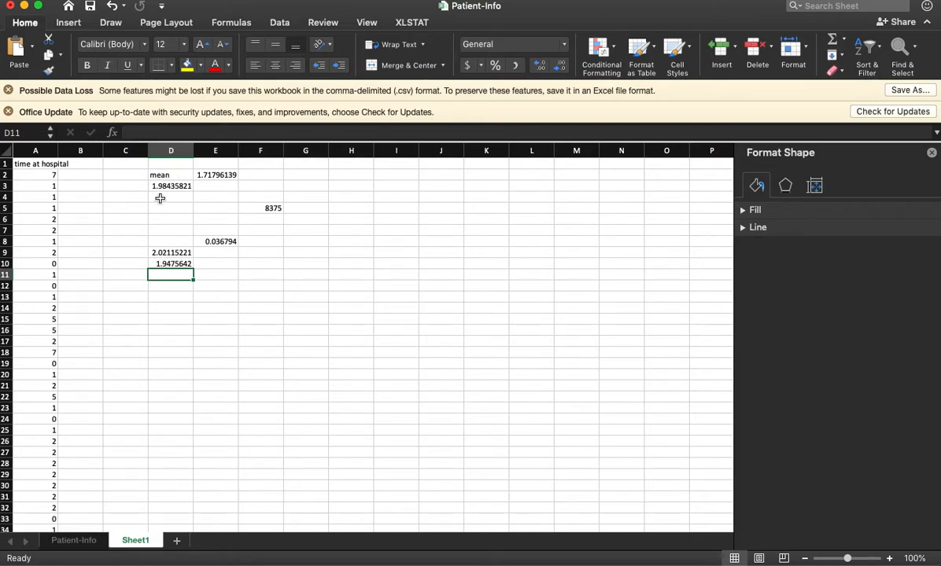
pyautogui.moveTo(170, 236)
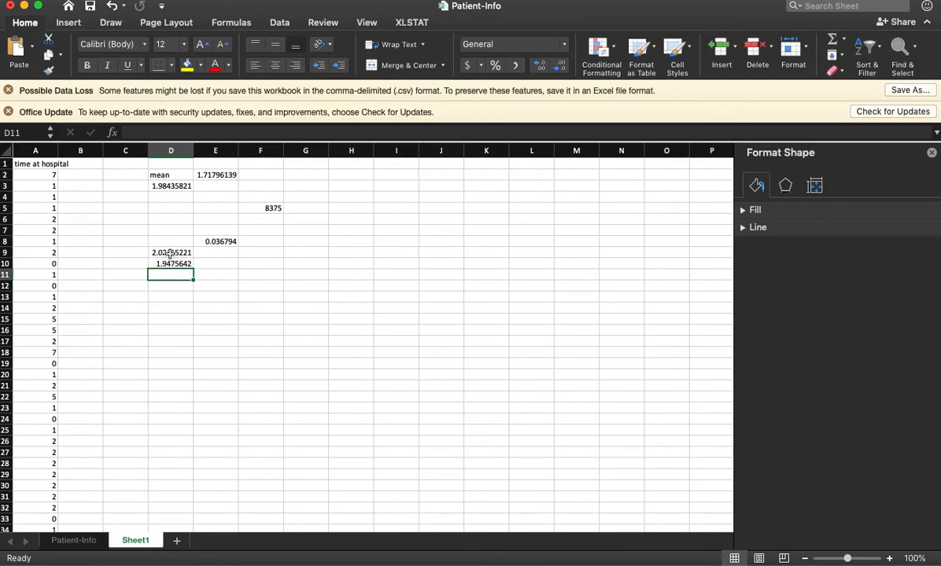
# - Enter the headings 'st dev of sample', 'count' and 'standard error' beside the computed values
pyautogui.click(170, 252)
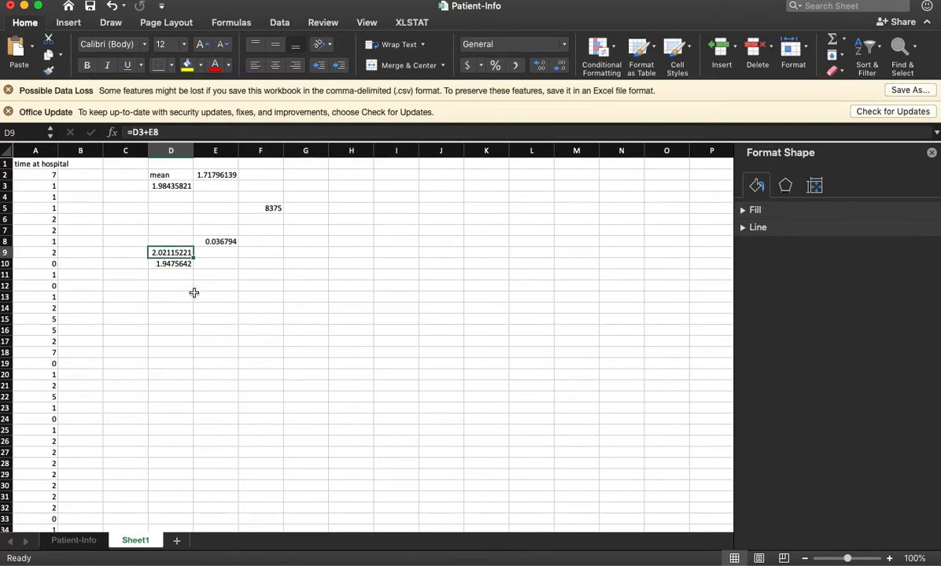
pyautogui.moveTo(189, 264)
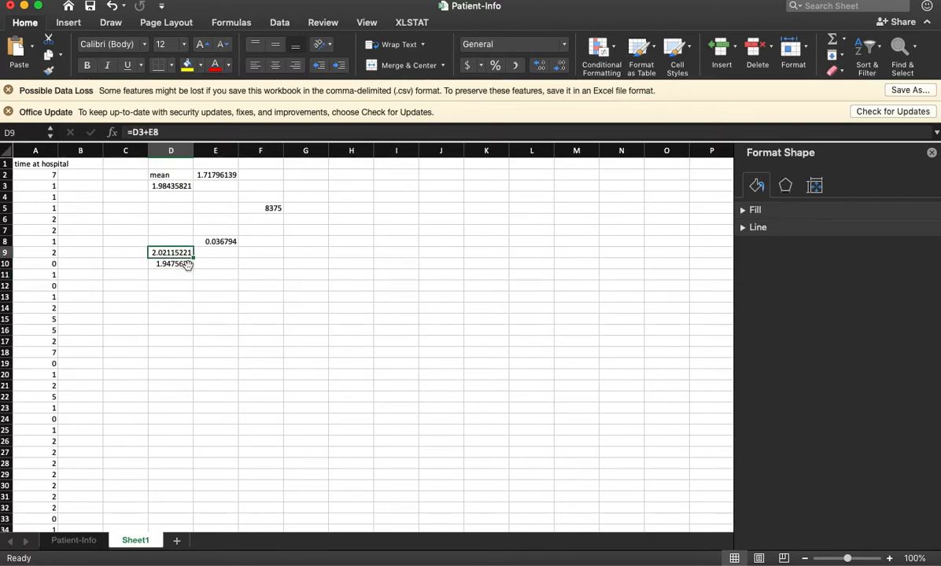
pyautogui.click(214, 164)
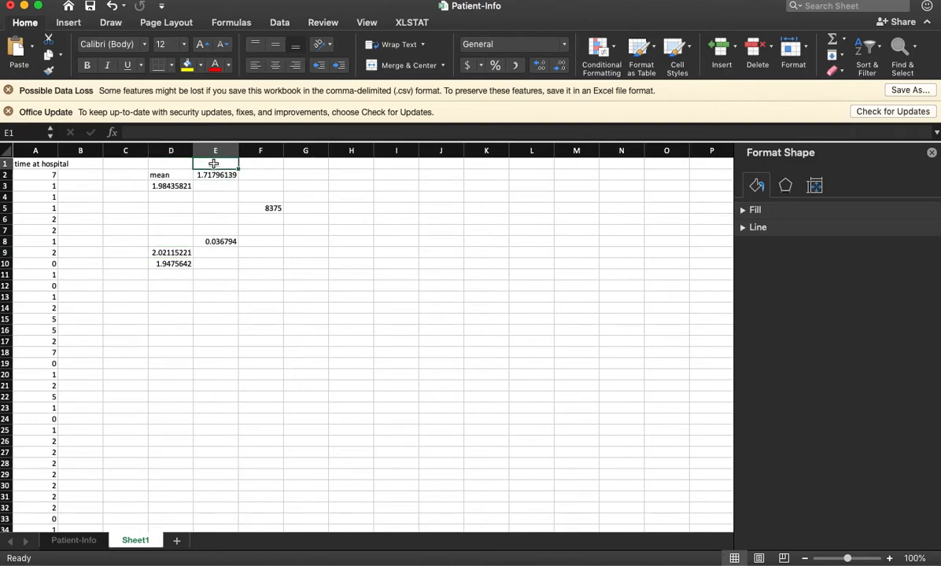
pyautogui.write('stand')
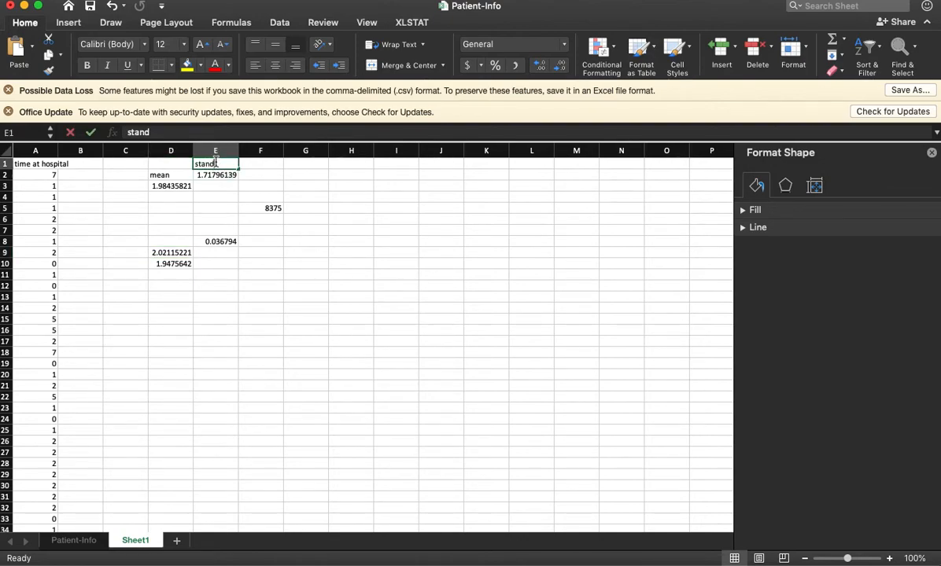
pyautogui.write('st dev of sample')
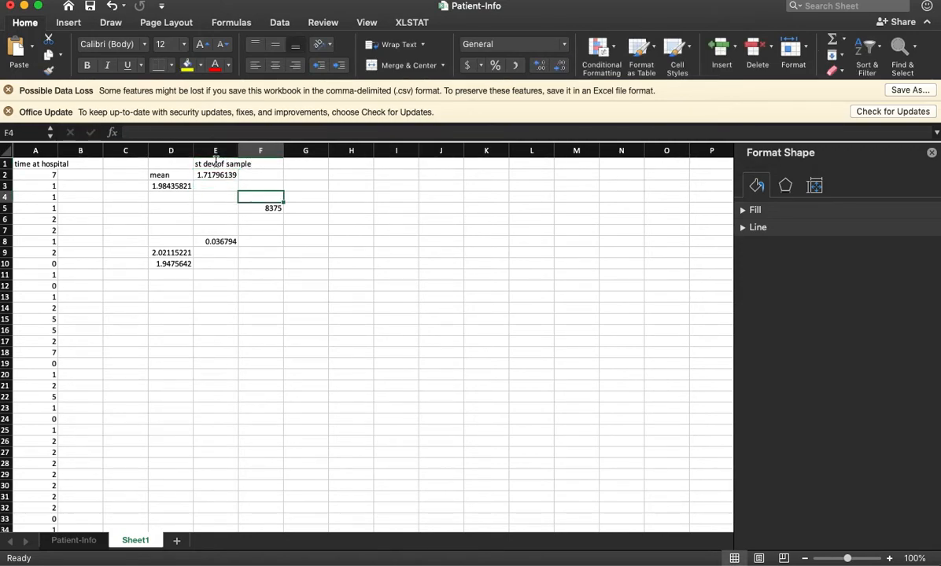
pyautogui.write('couin')
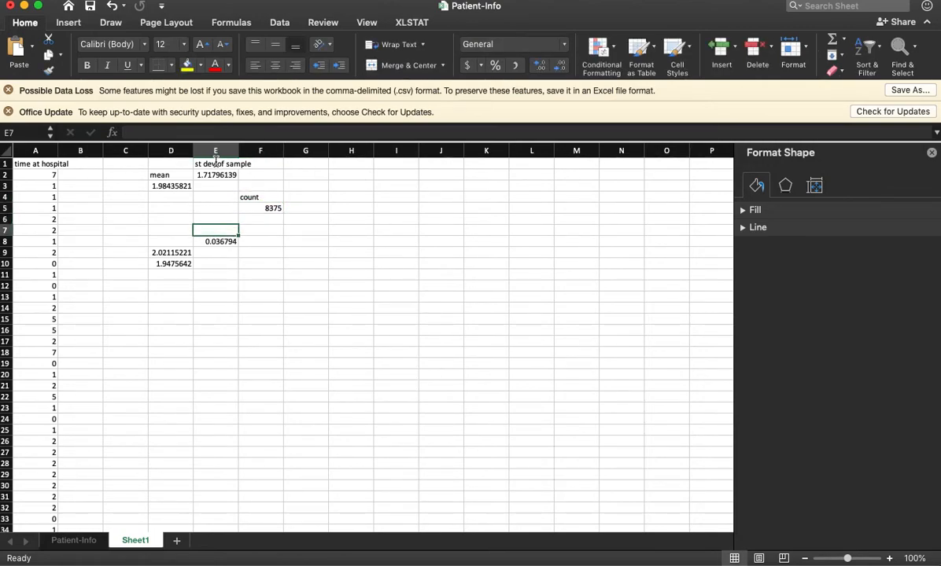
pyautogui.write('st')
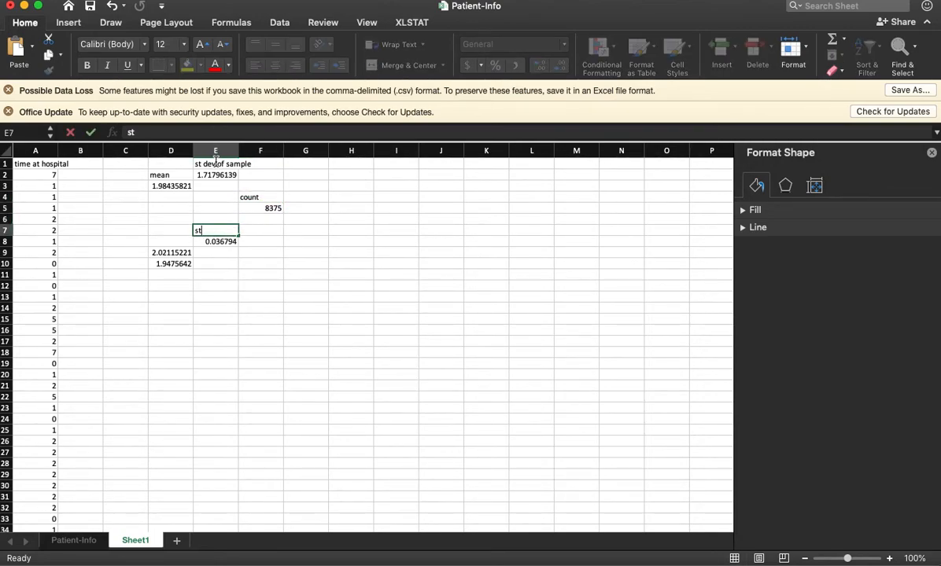
pyautogui.write('an')
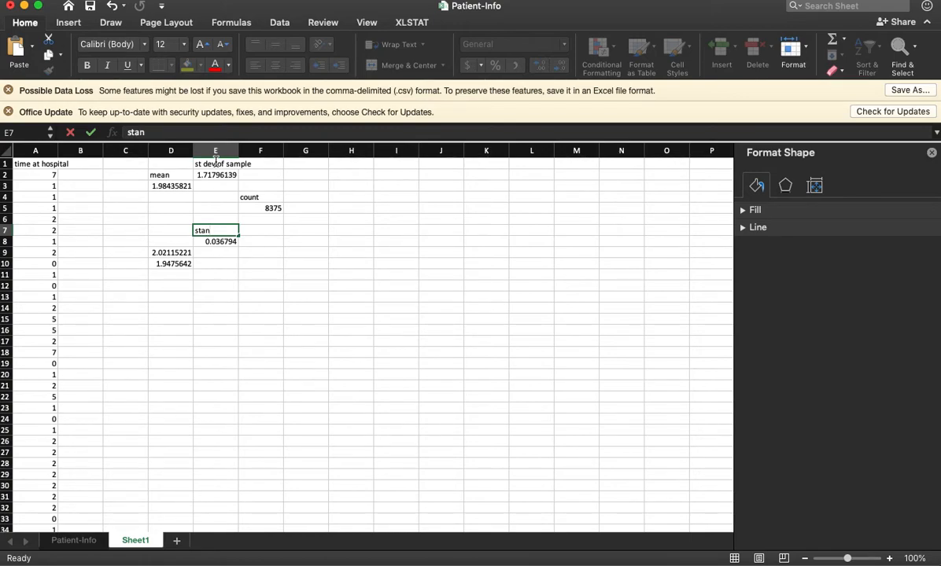
pyautogui.write('dar')
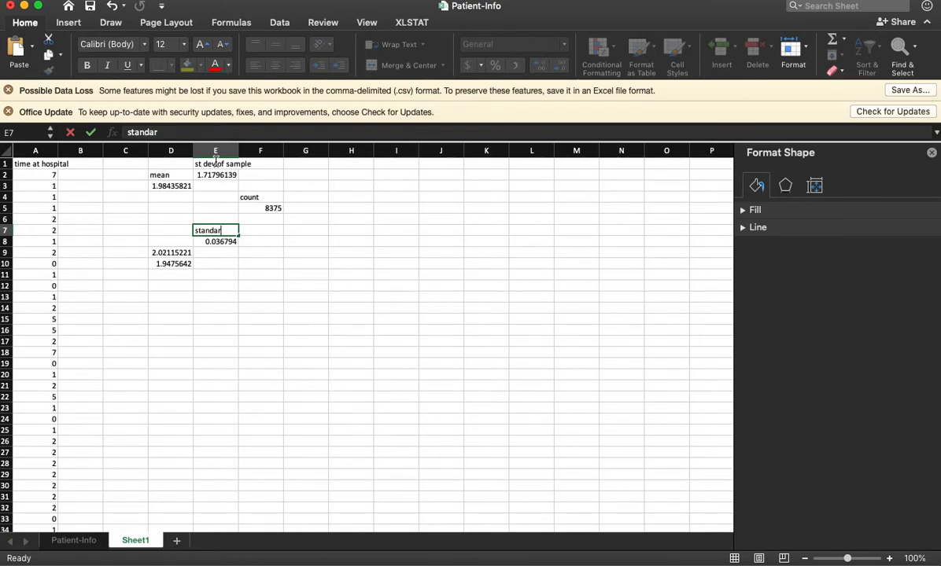
pyautogui.write('d')
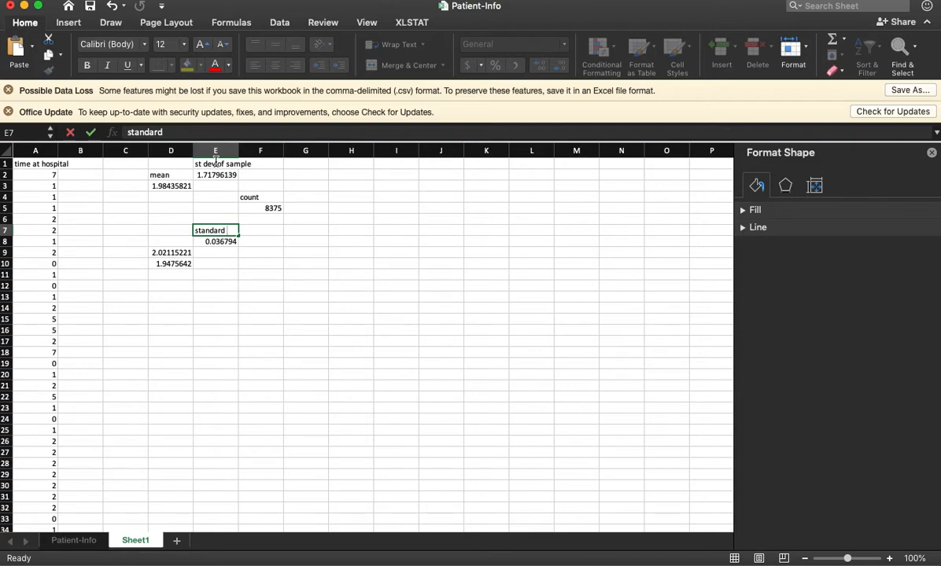
pyautogui.press('Return')
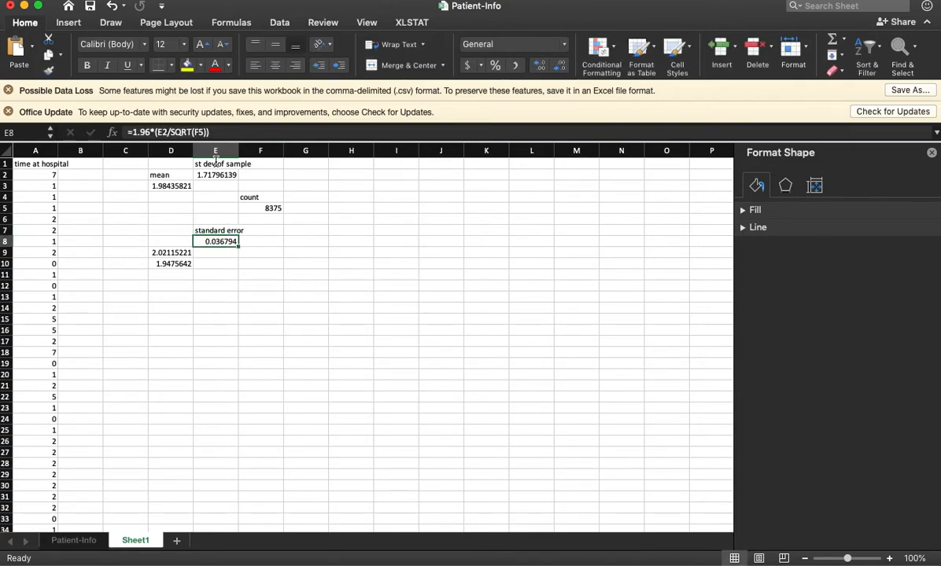
pyautogui.moveTo(133, 252)
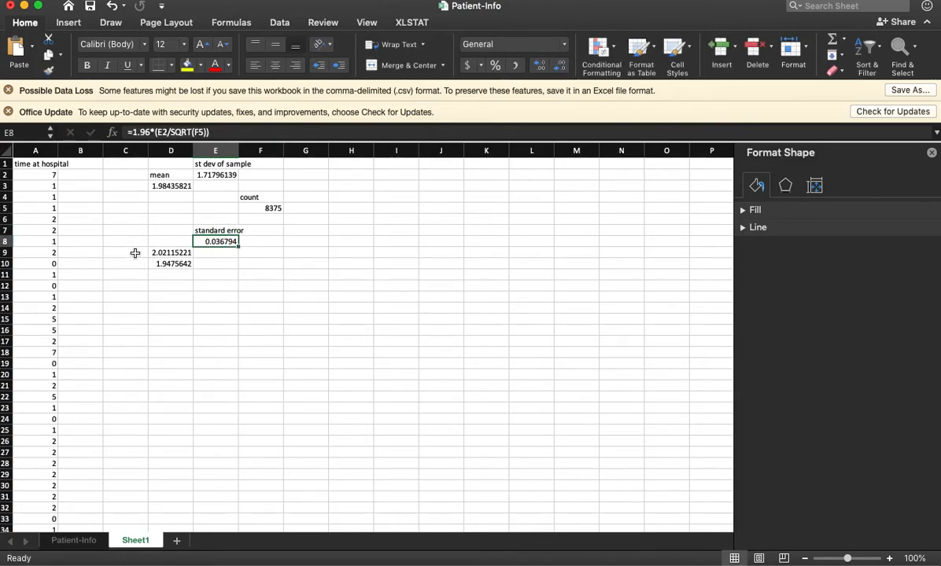
pyautogui.click(126, 252)
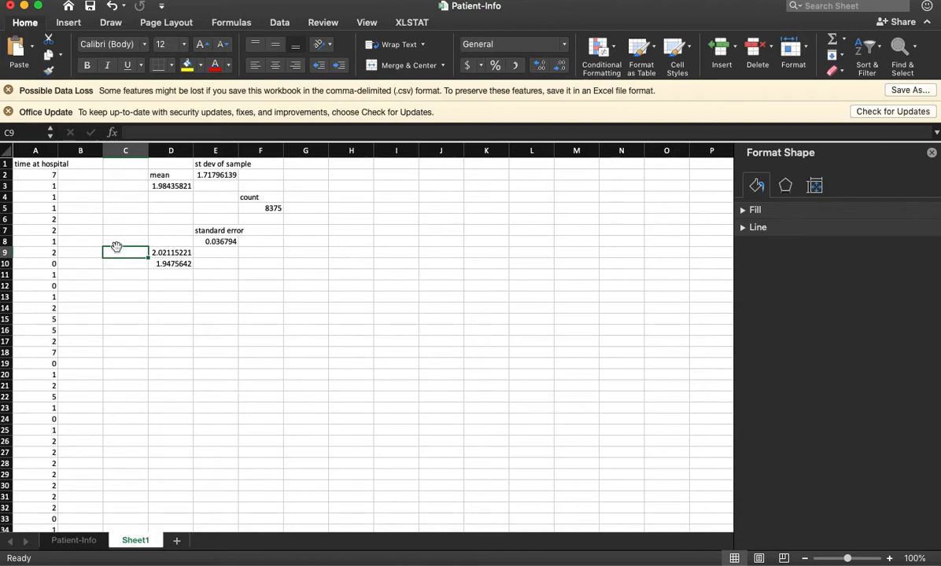
pyautogui.moveTo(132, 199)
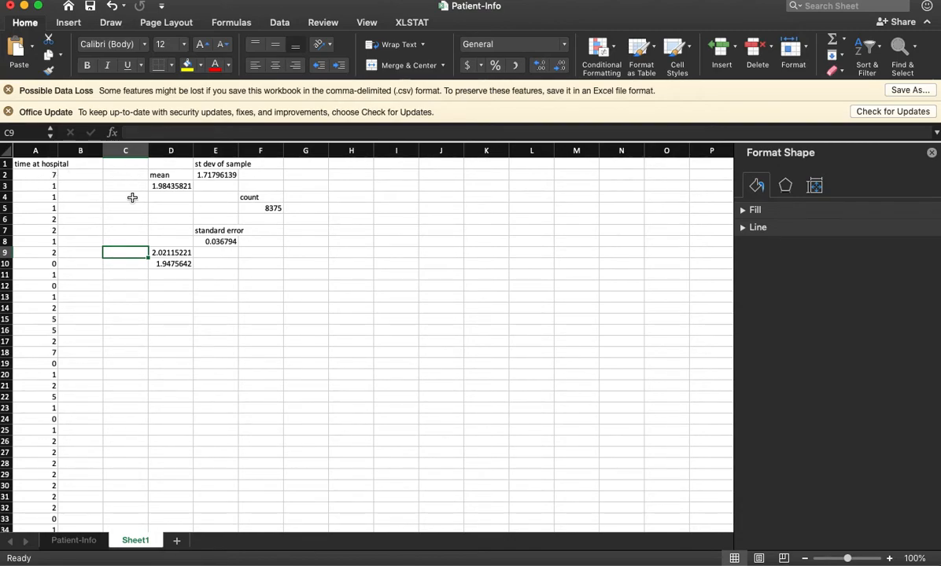
# - Enter =CONFIDENCE.NORM(.025, E2, F5) in C4 using the standard deviation and count
pyautogui.click(126, 197)
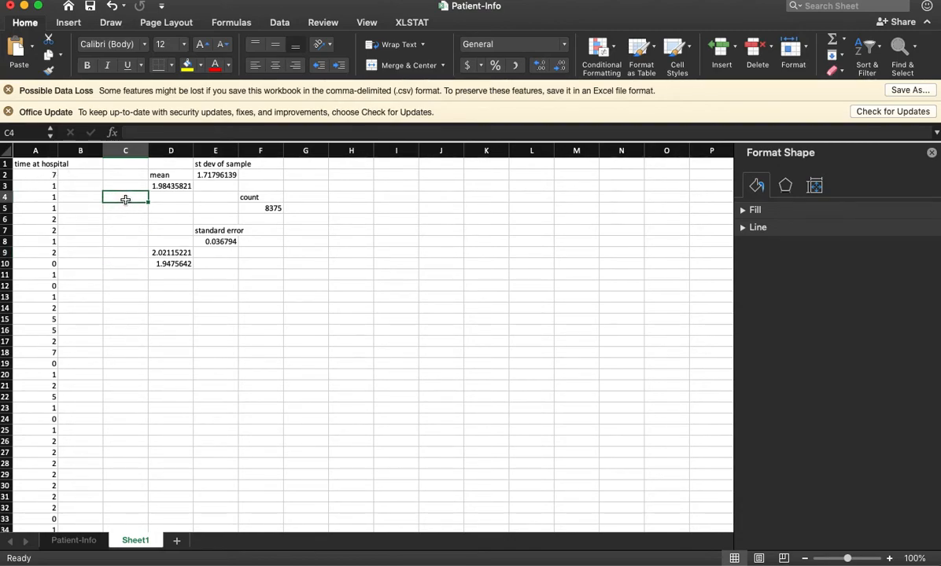
pyautogui.write('=co')
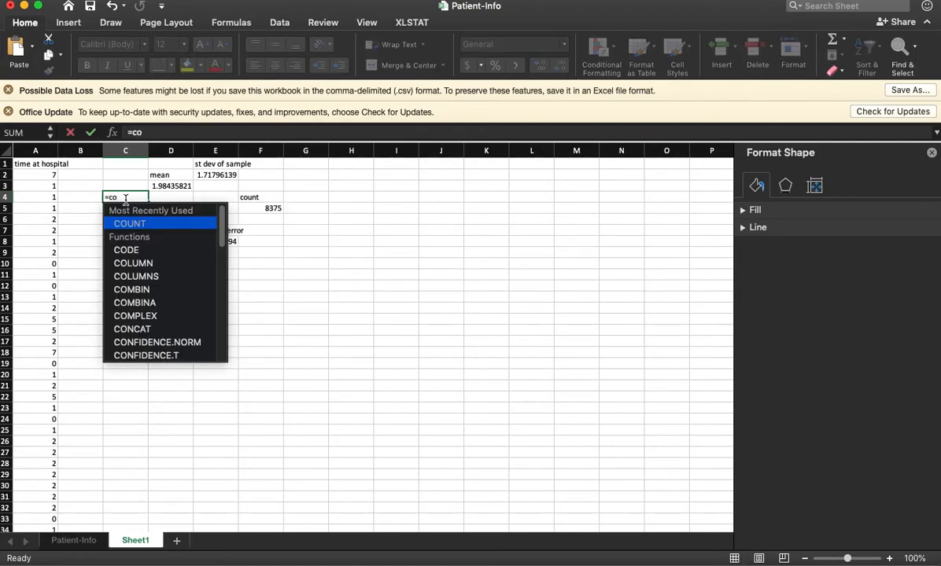
pyautogui.write('n')
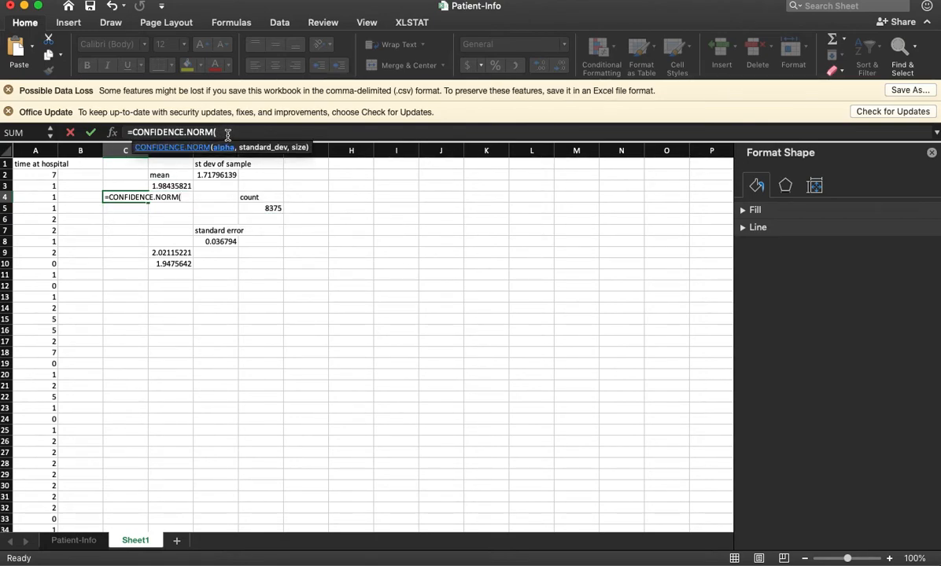
pyautogui.write('.0')
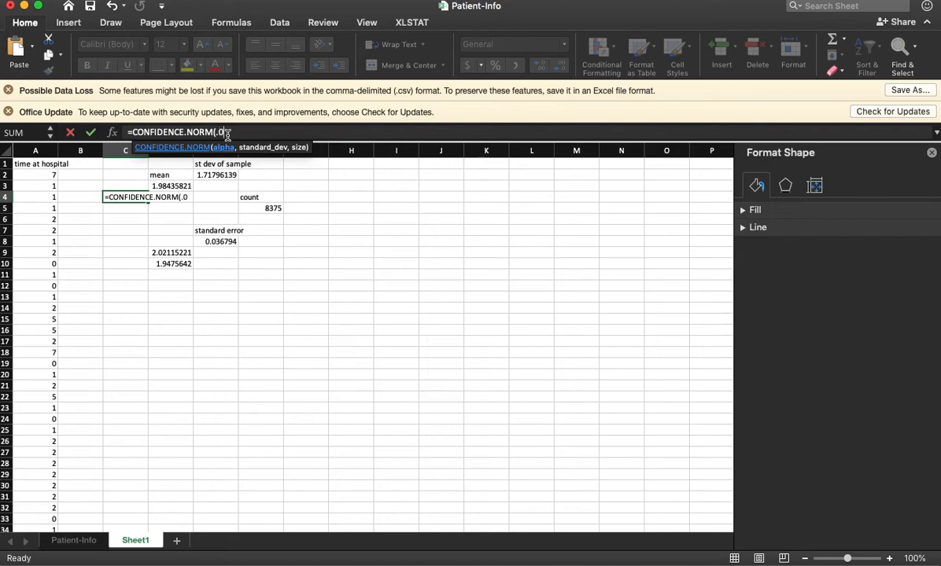
pyautogui.write('25')
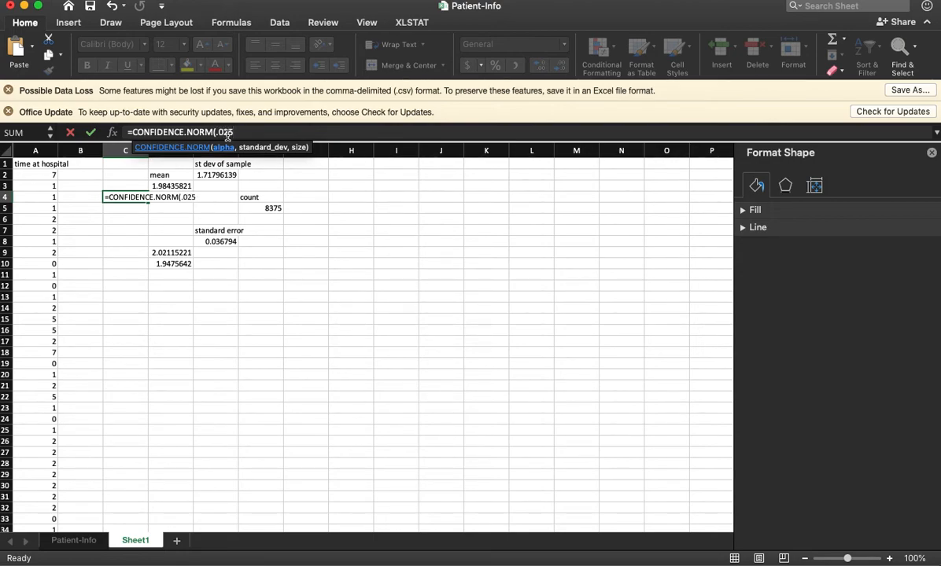
pyautogui.write(',')
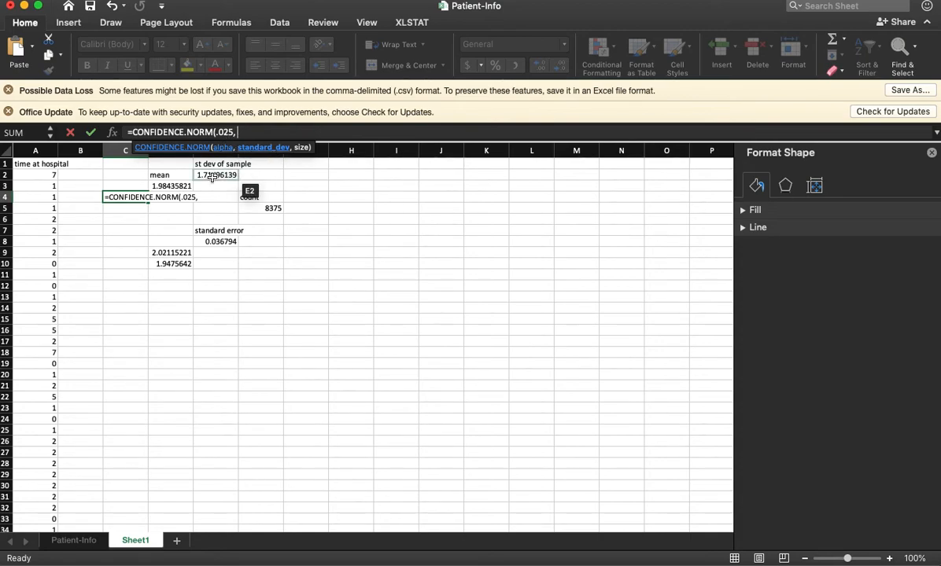
pyautogui.click(217, 174)
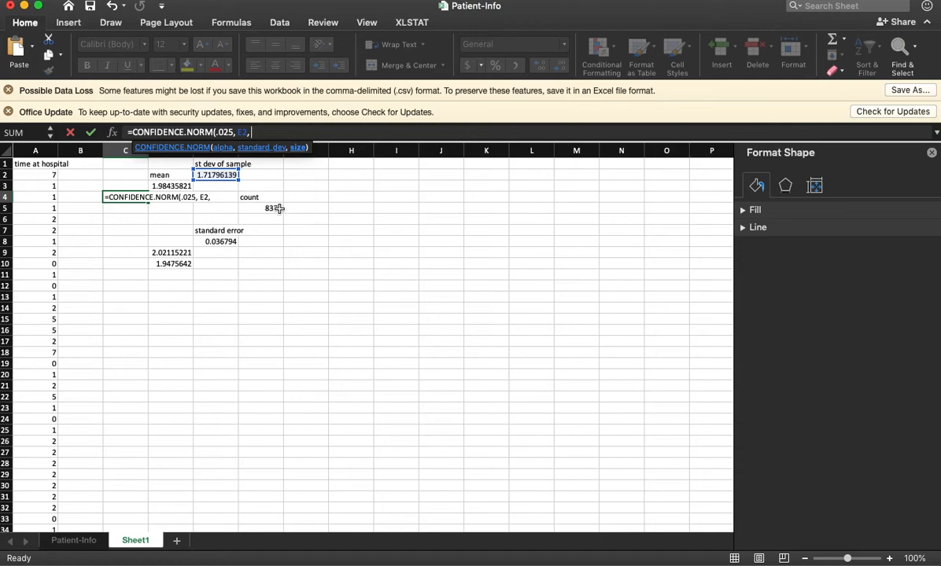
pyautogui.click(260, 208)
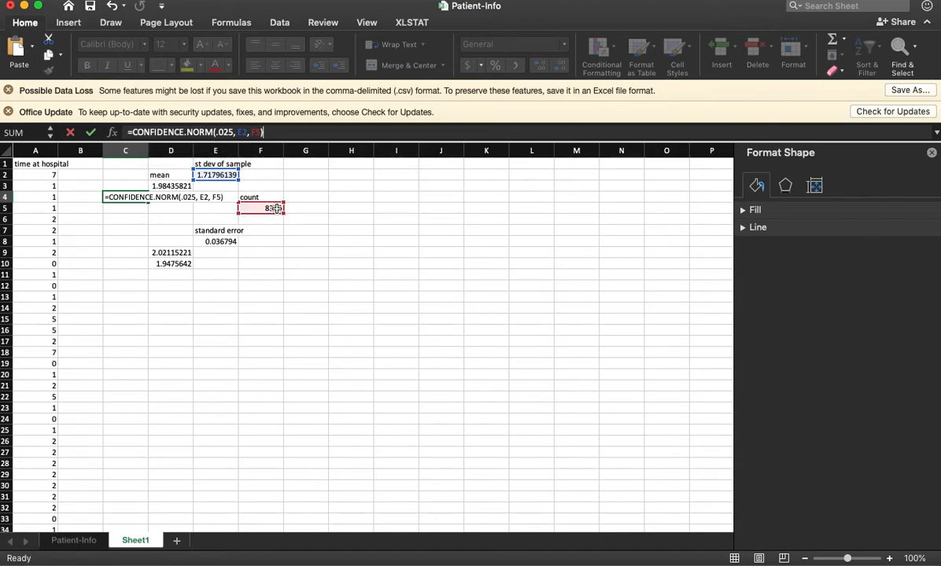
pyautogui.press('Return')
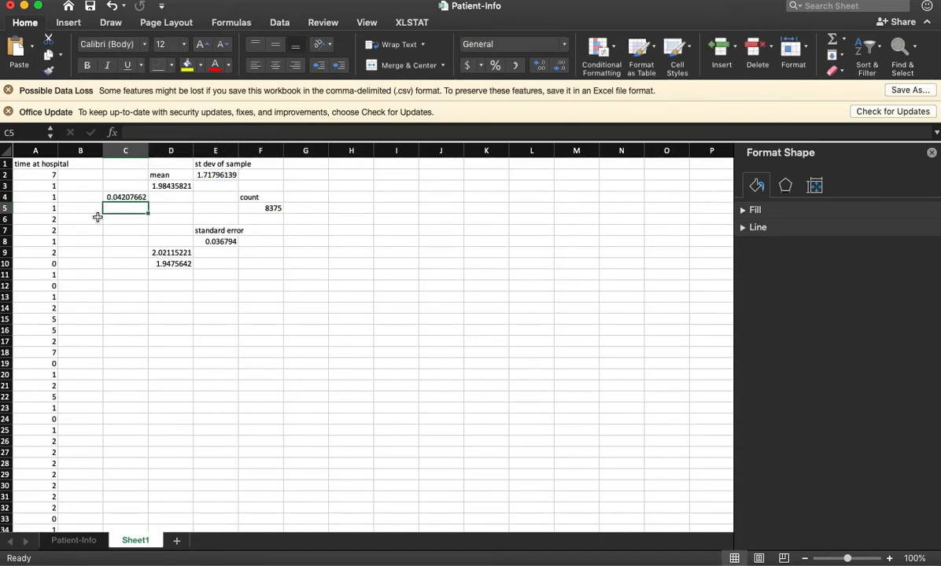
# - Revise C4's alpha to 0.05 so it returns 0.03679333, matching the manual margin
pyautogui.click(126, 196)
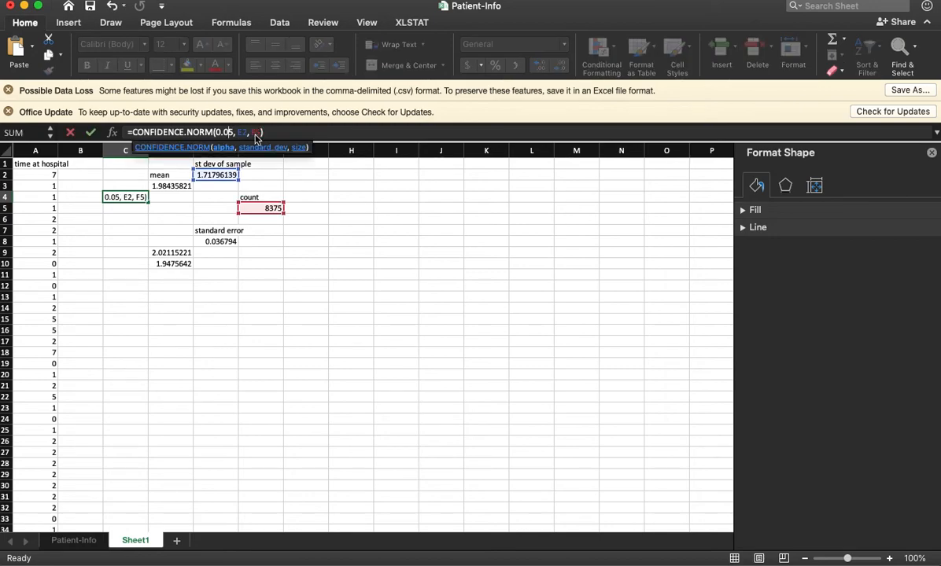
pyautogui.press('Return')
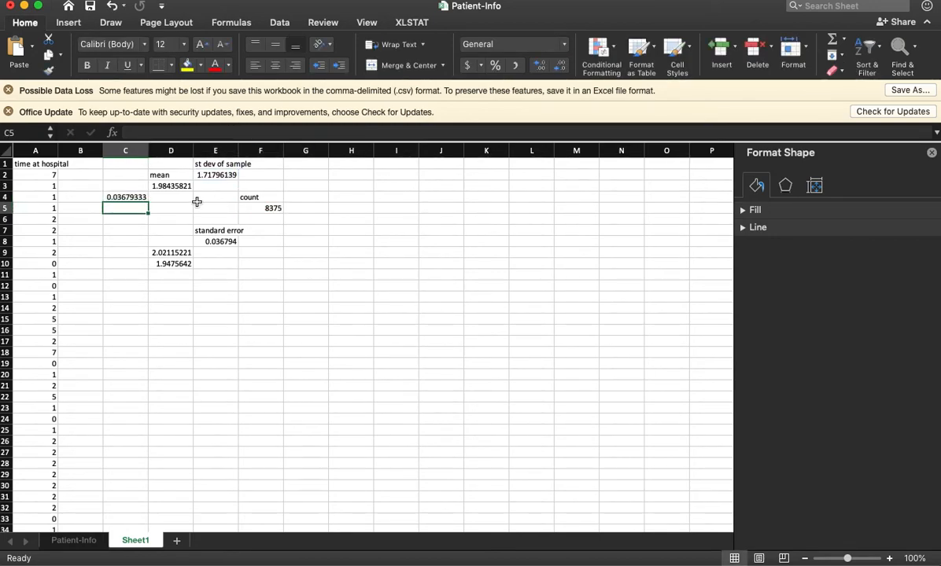
pyautogui.moveTo(148, 195)
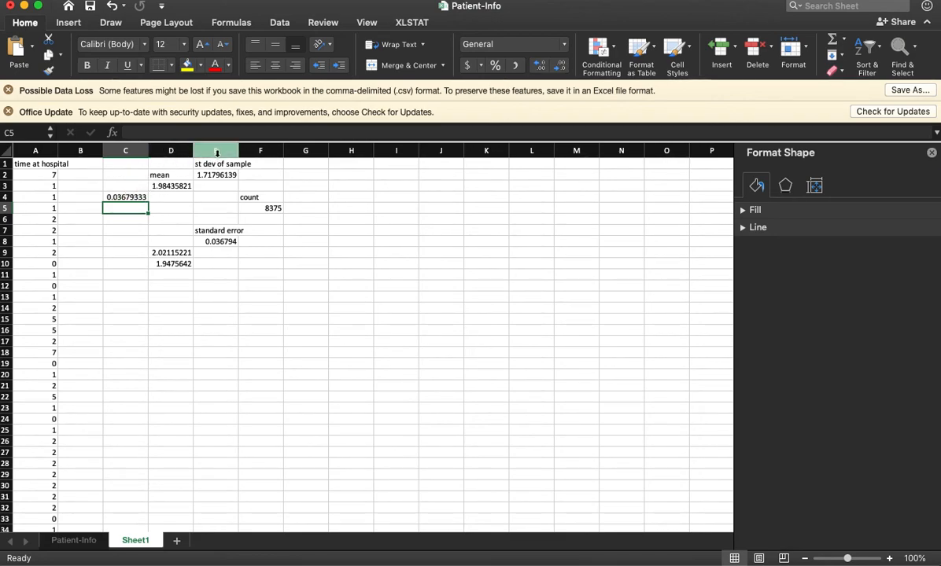
pyautogui.click(216, 242)
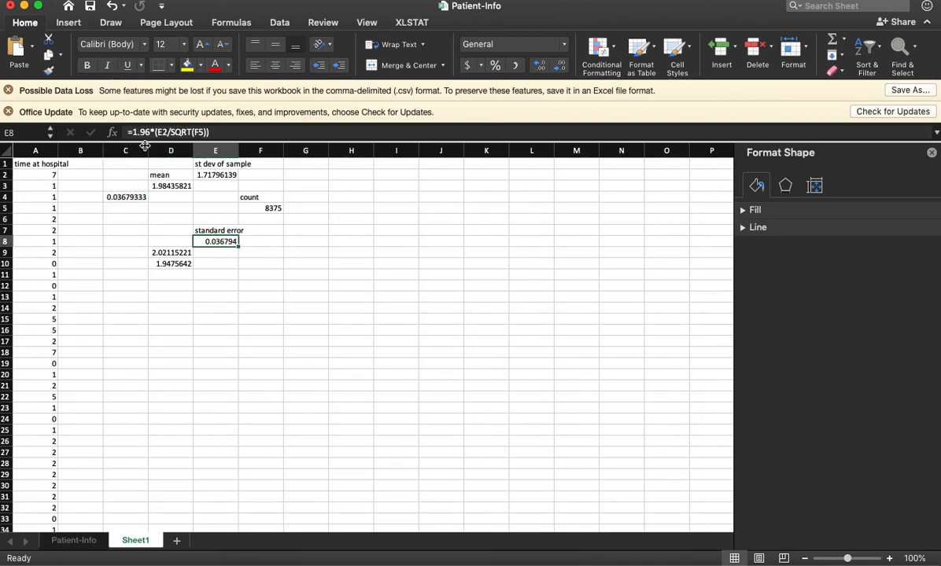
pyautogui.click(170, 207)
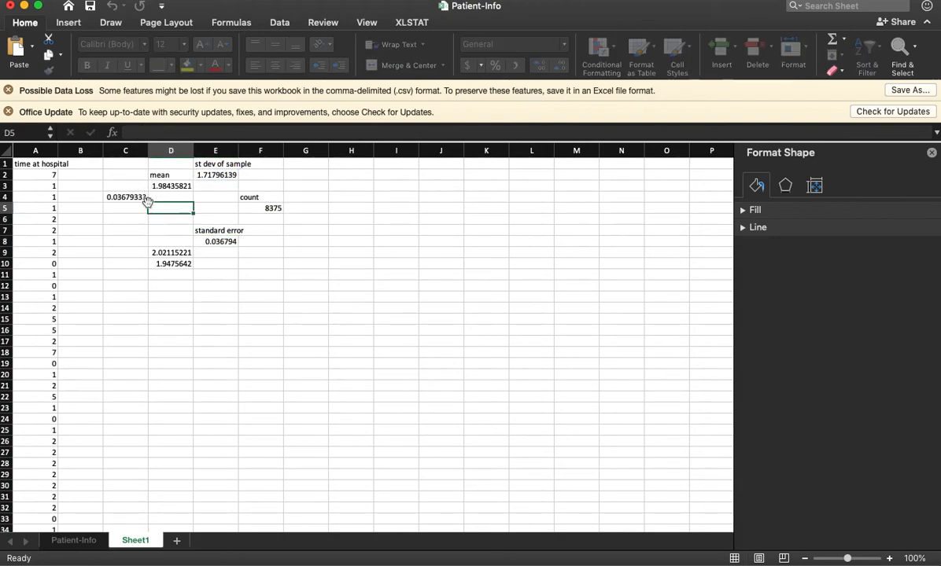
pyautogui.click(126, 197)
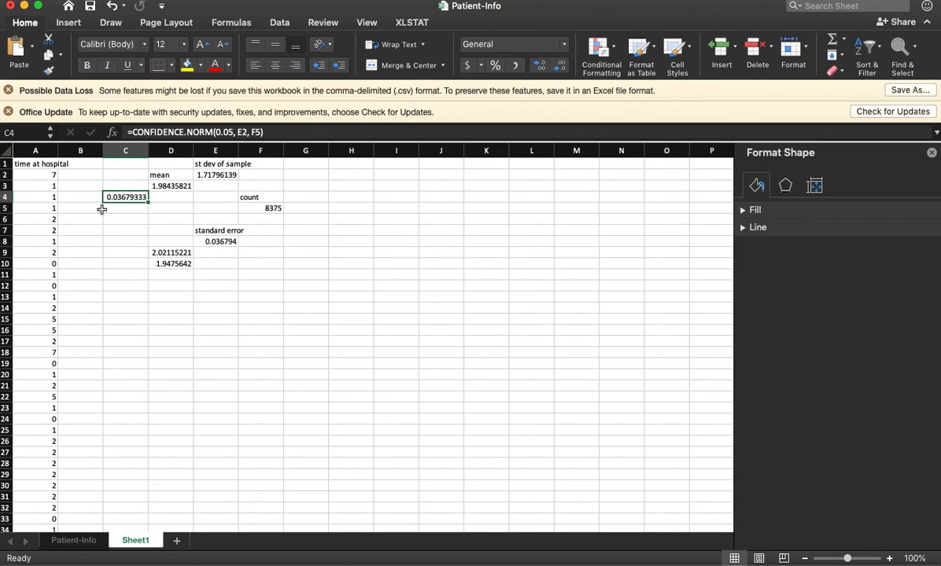
pyautogui.moveTo(211, 195)
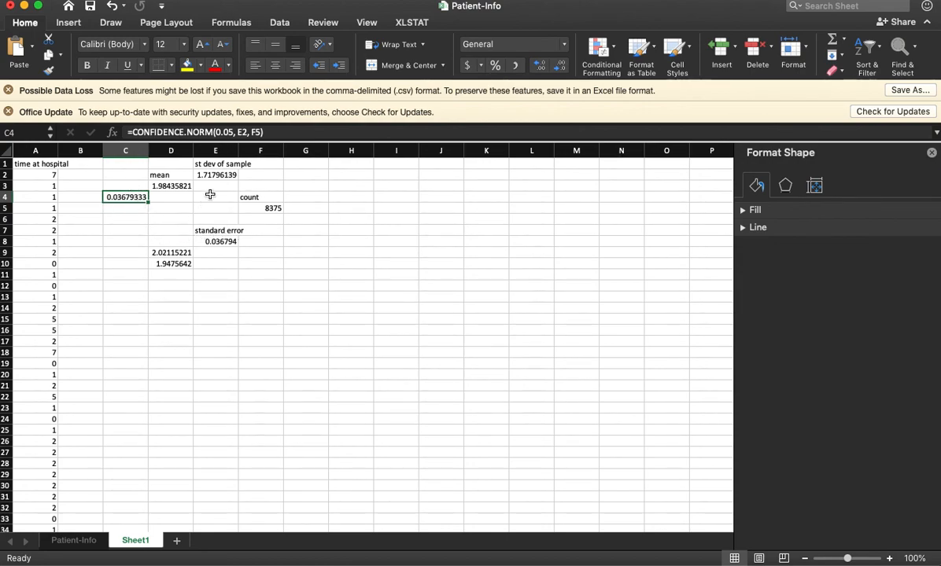